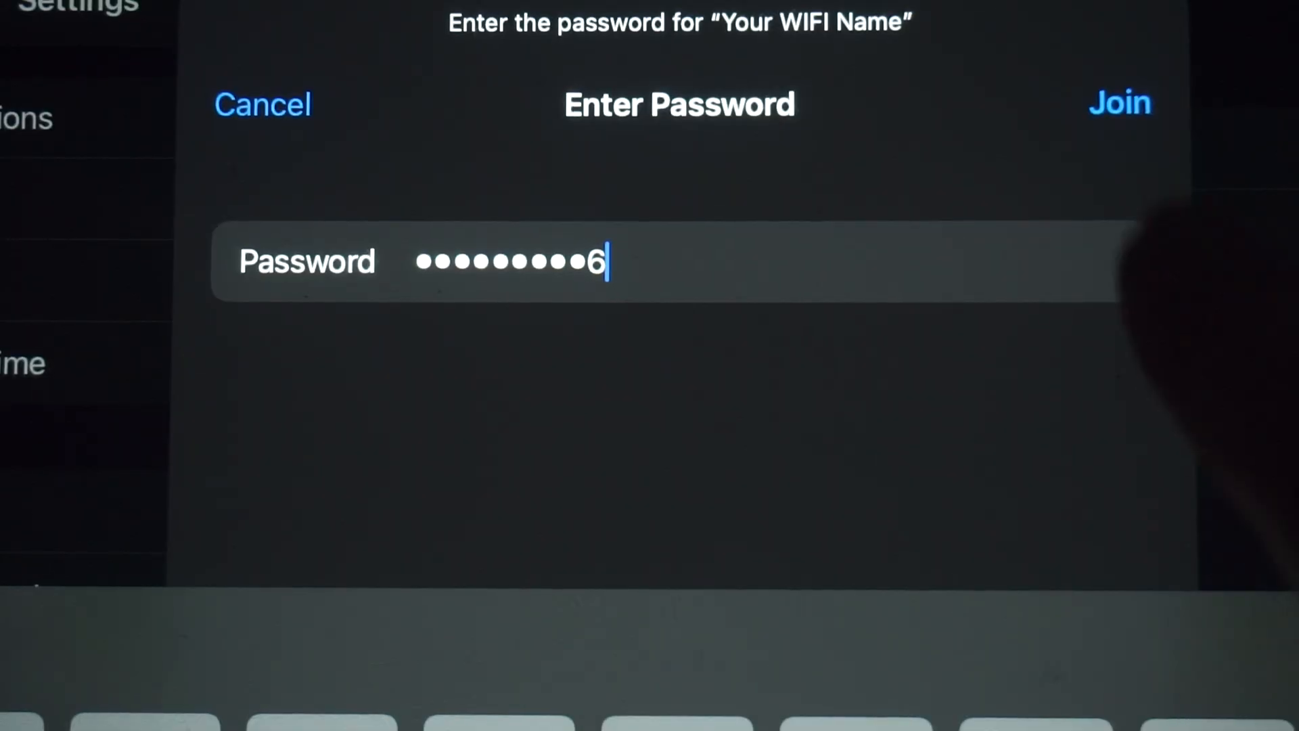
- Join the Wi-Fi network 'Your WIFI Name' with its password
{"action": "left_click", "coordinate": [1119, 105]}
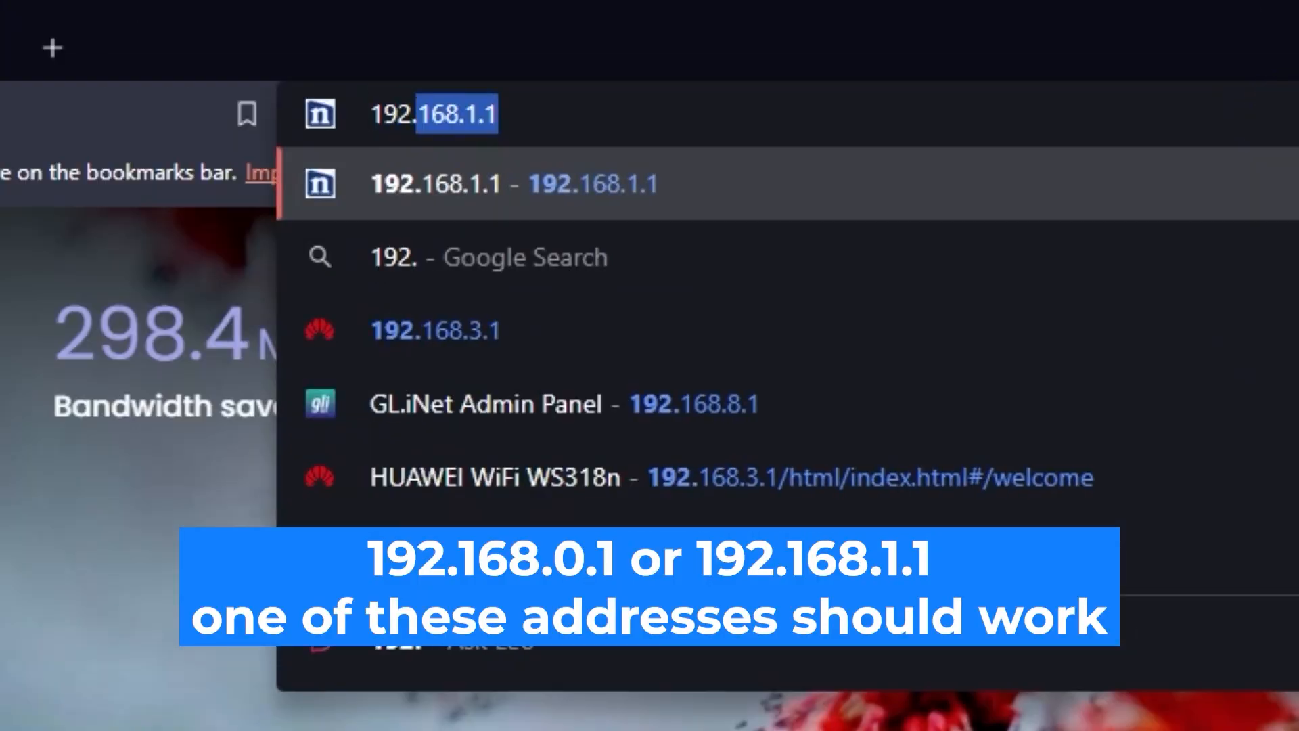
- Load the router settings address 192.168.0.1 in the browser
{"action": "type", "text": "192.168.0."}
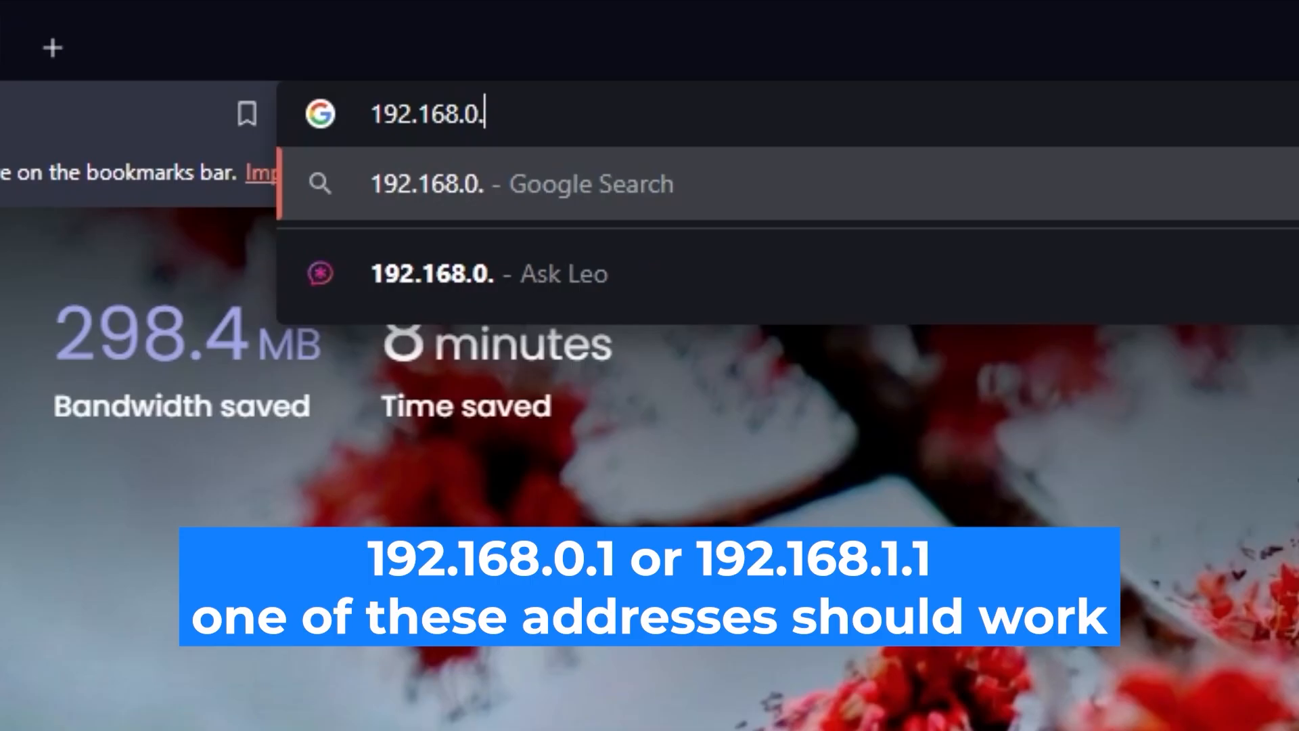
{"action": "key", "text": "Enter"}
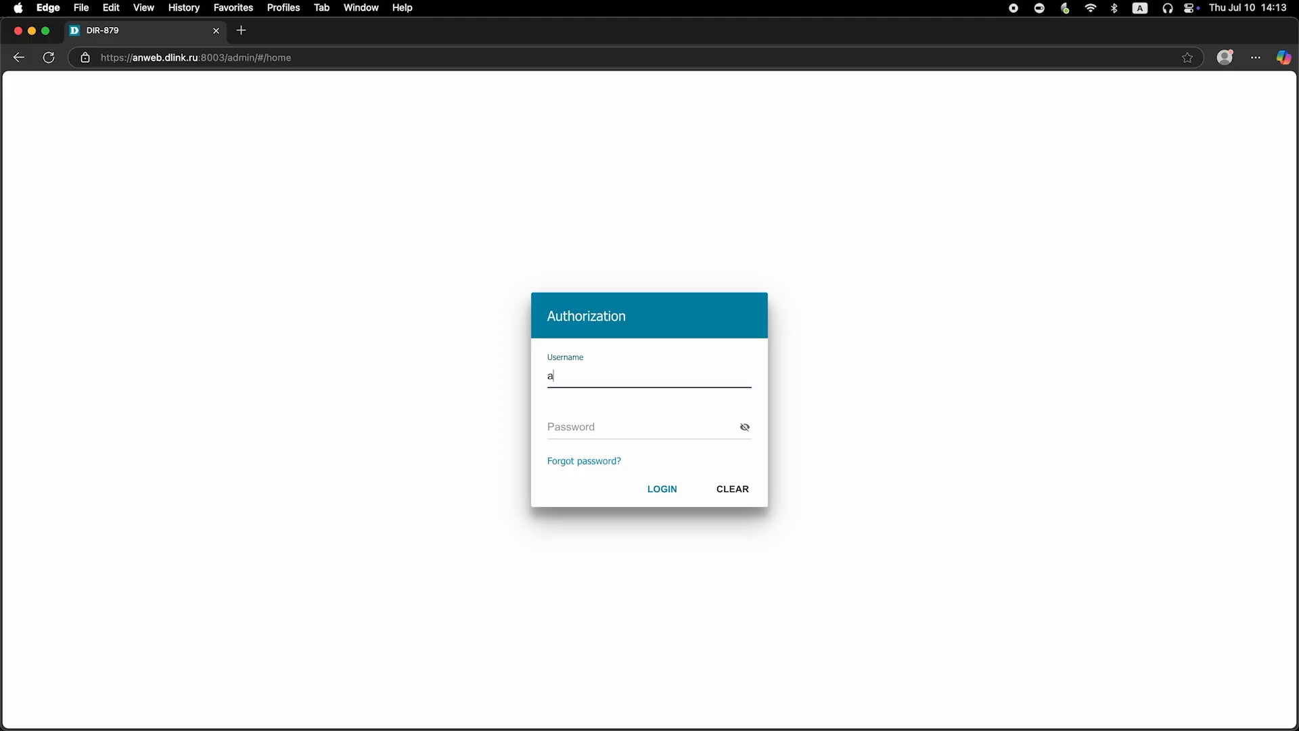
- Log in as admin with the default password, checking it via the eye icon before submitting
{"action": "type", "text": "dmin"}
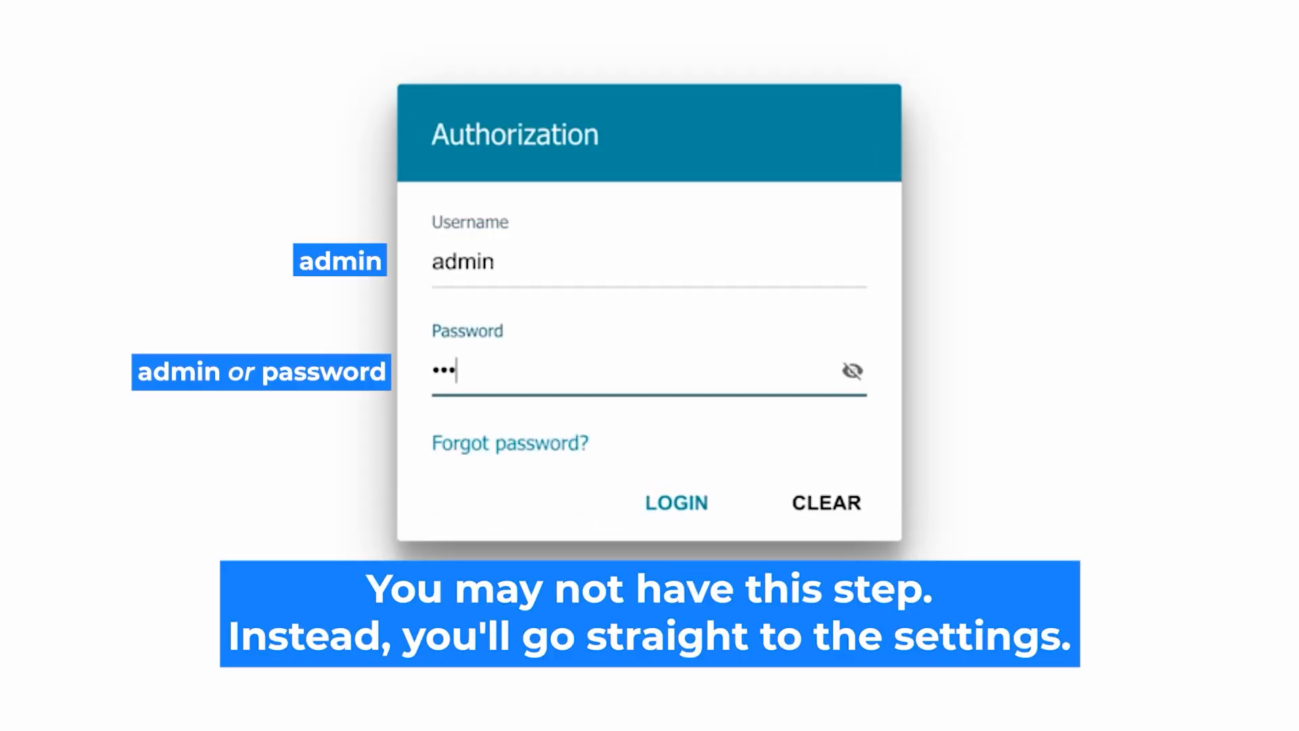
{"action": "type", "text": "assword"}
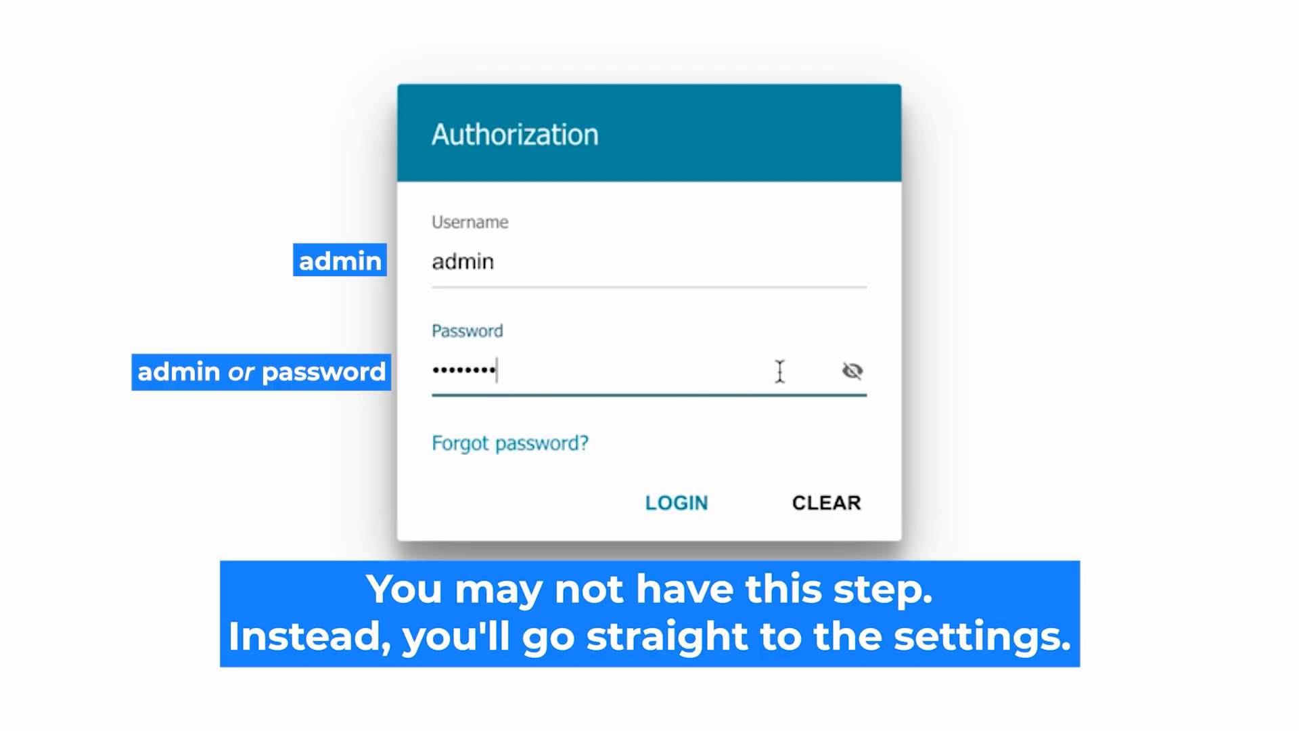
{"action": "left_click", "coordinate": [851, 371]}
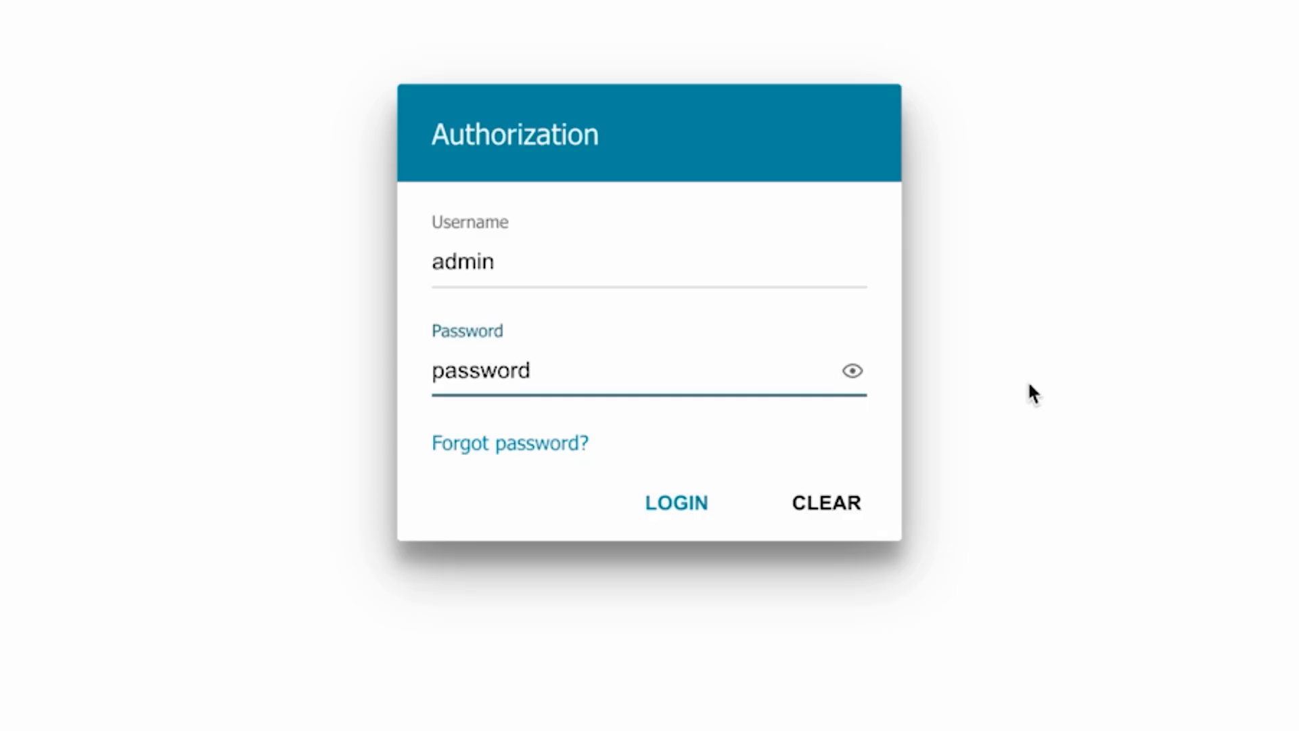
{"action": "left_click", "coordinate": [675, 502]}
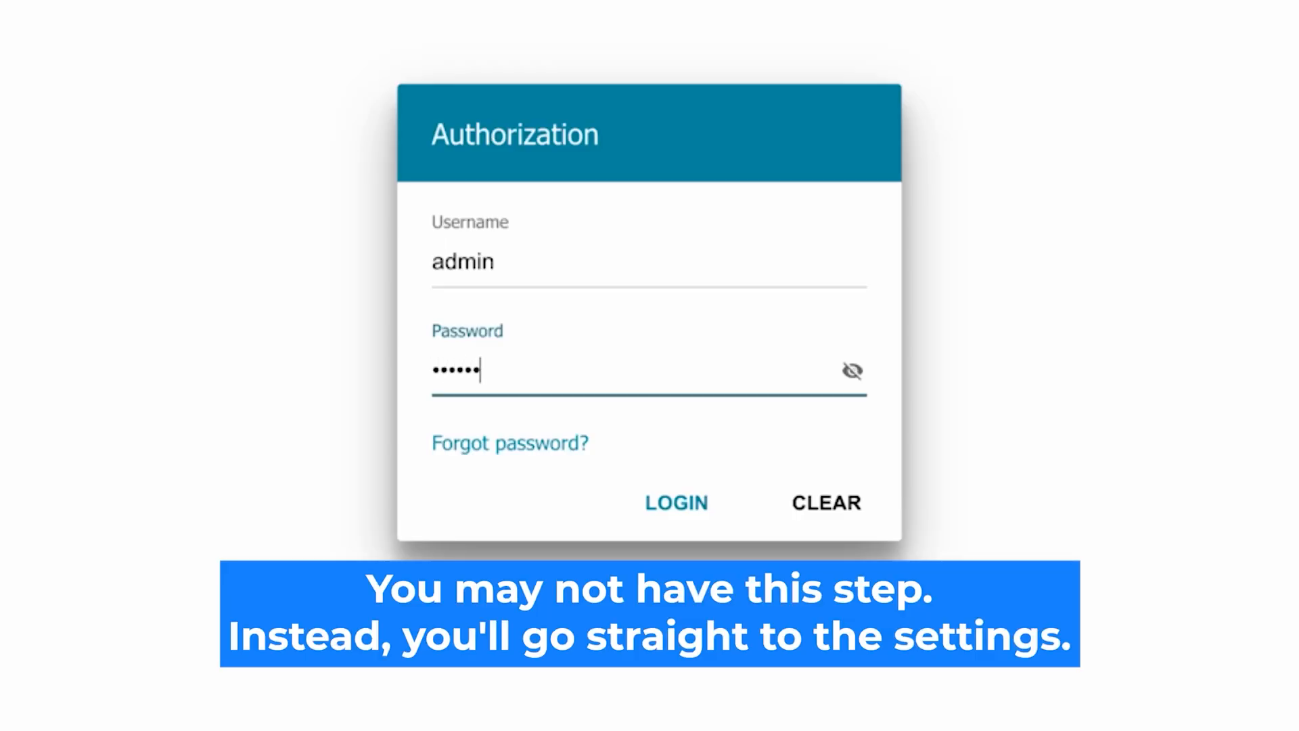
{"action": "left_click", "coordinate": [851, 371]}
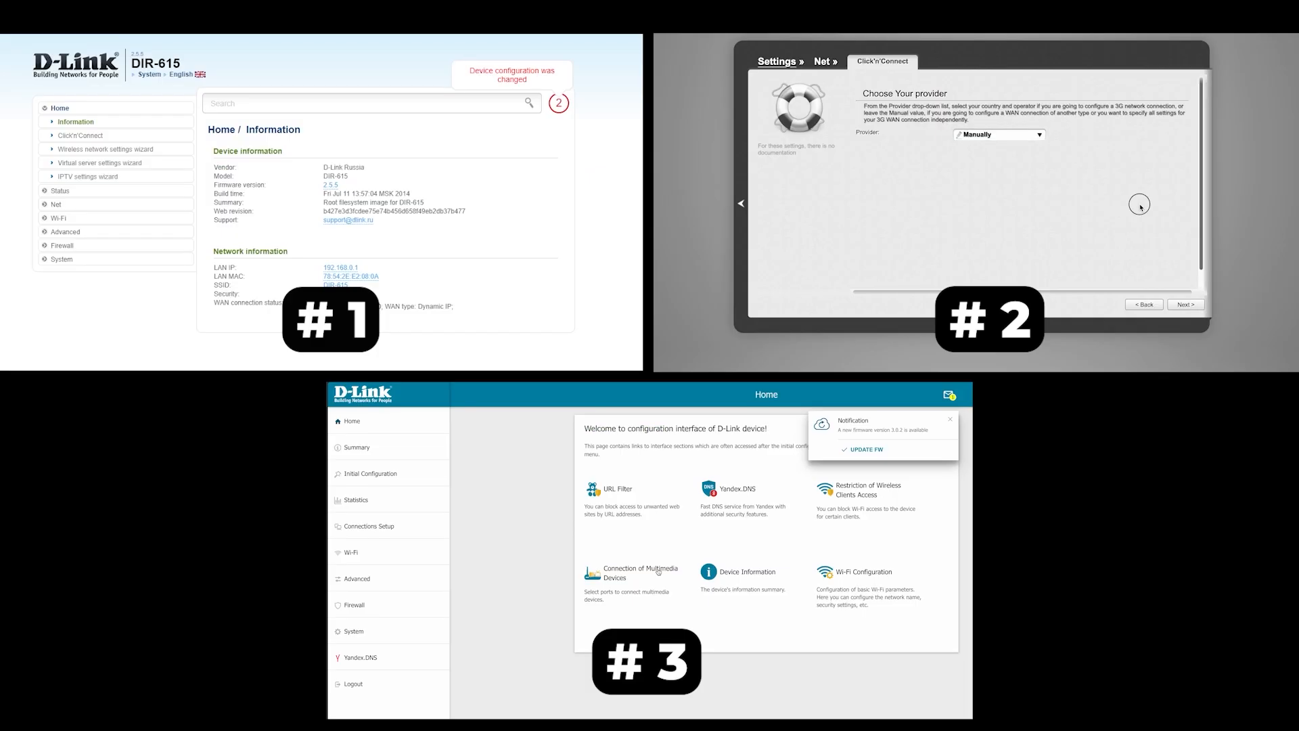
{"action": "left_click", "coordinate": [1185, 305]}
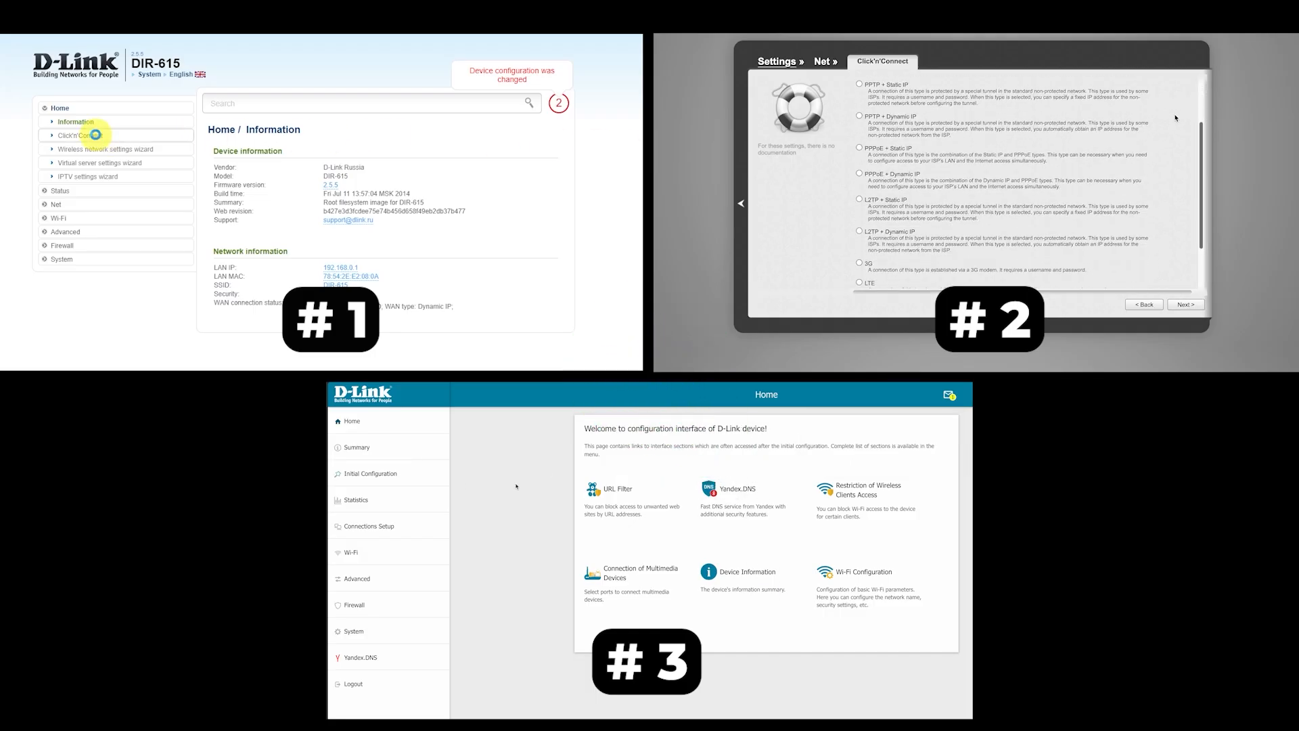
{"action": "left_click", "coordinate": [81, 135]}
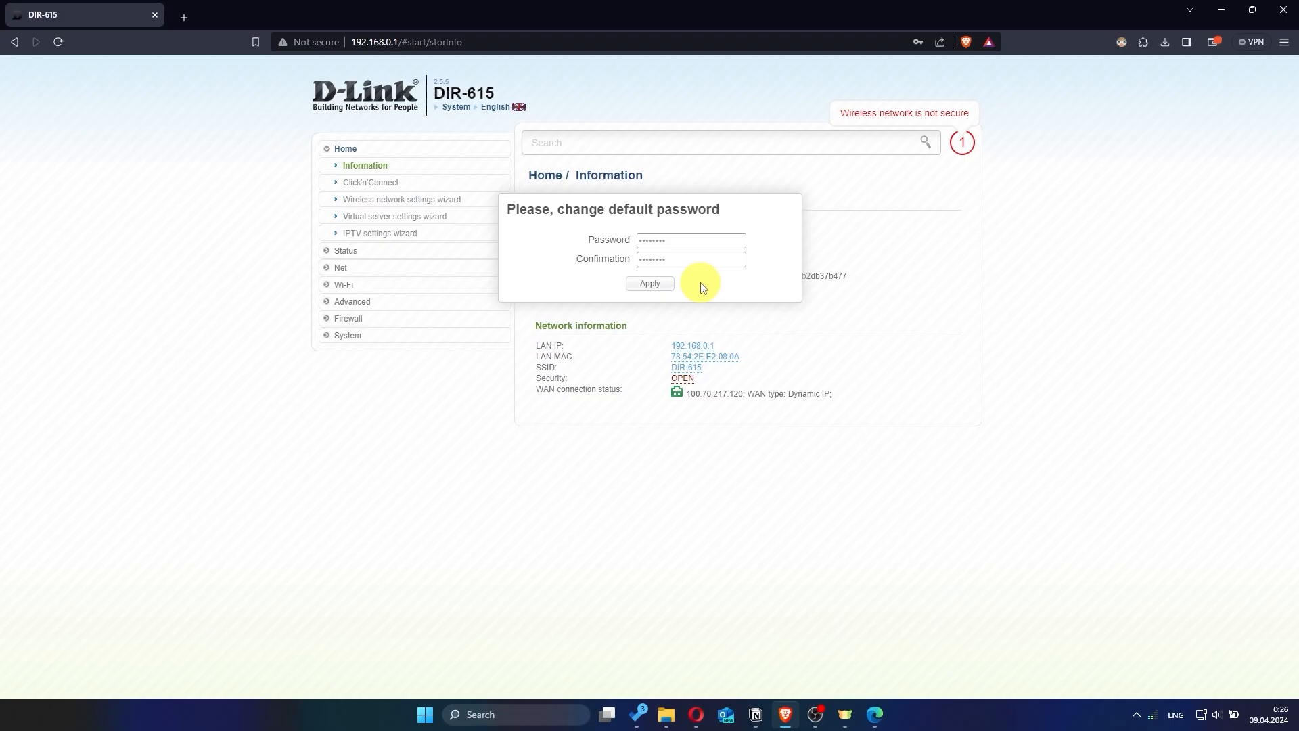
- Apply the new admin password in the 'Please, change default password' dialog
{"action": "left_click", "coordinate": [650, 283]}
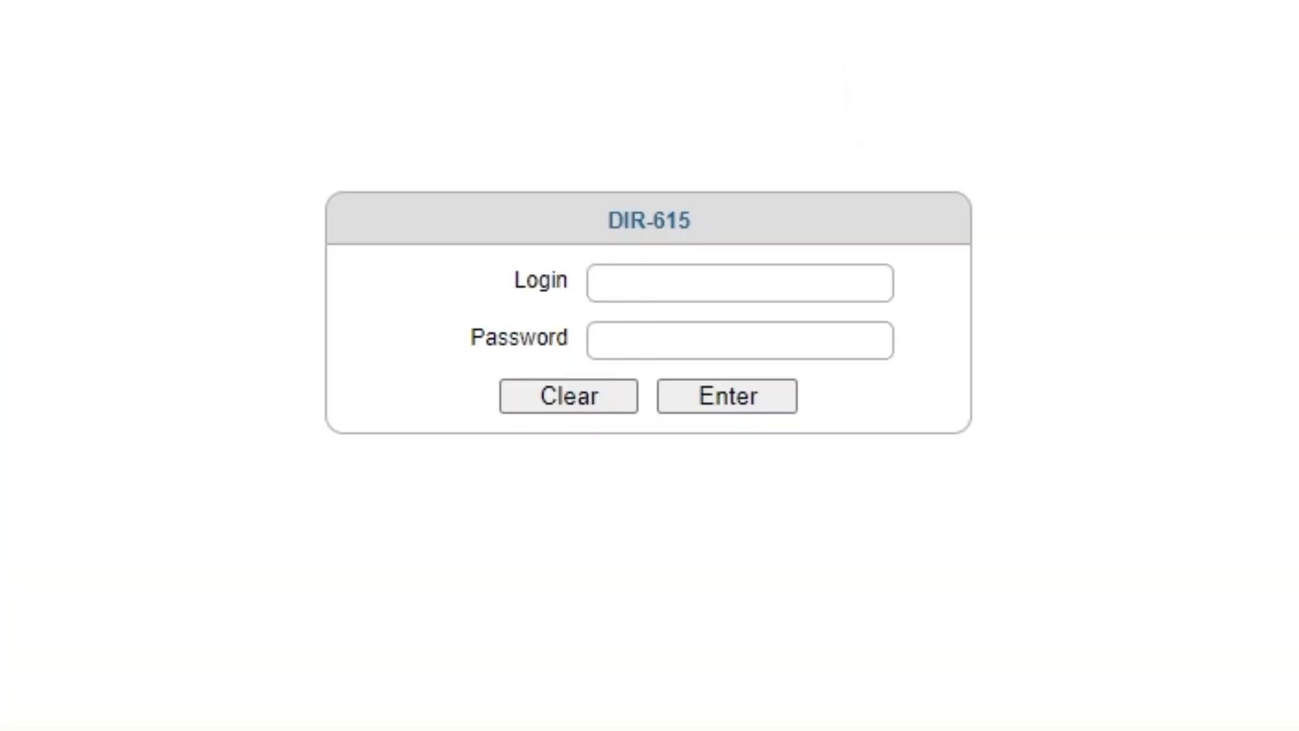
- Sign back in as admin with the new password to reach the Information home page
{"action": "left_click", "coordinate": [737, 282]}
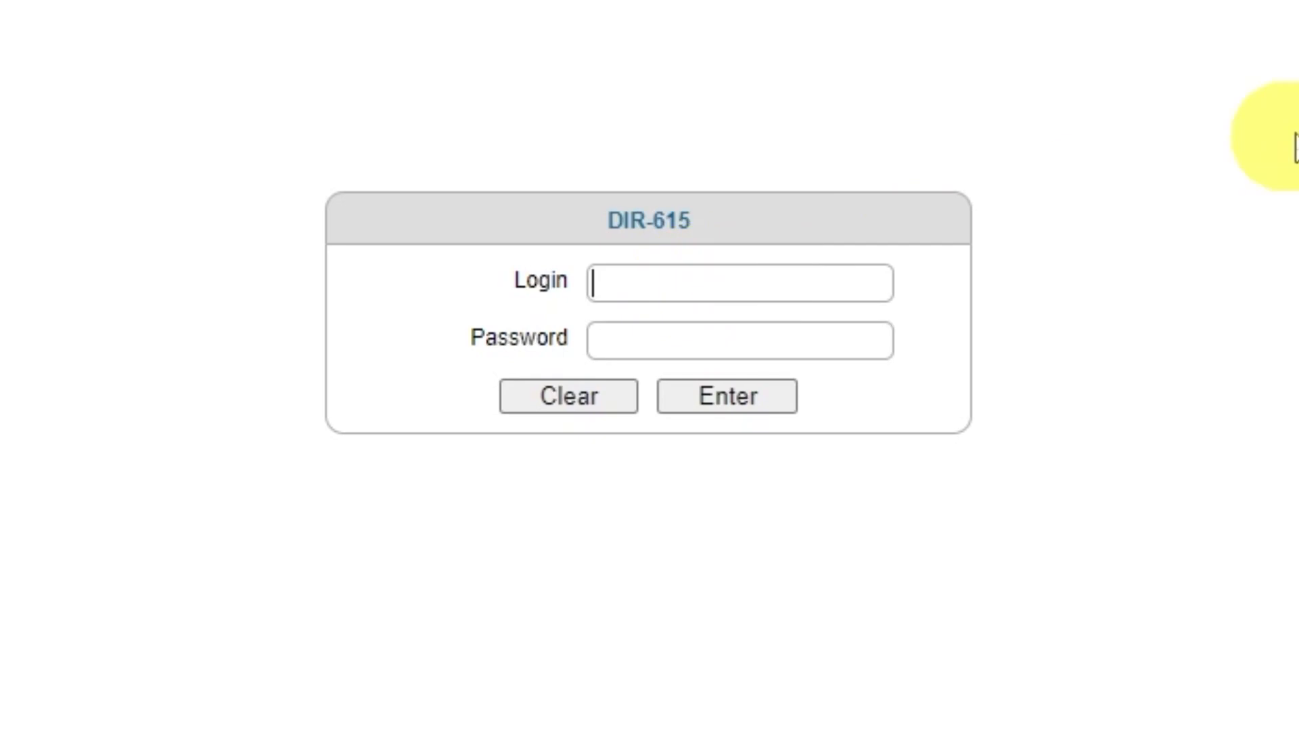
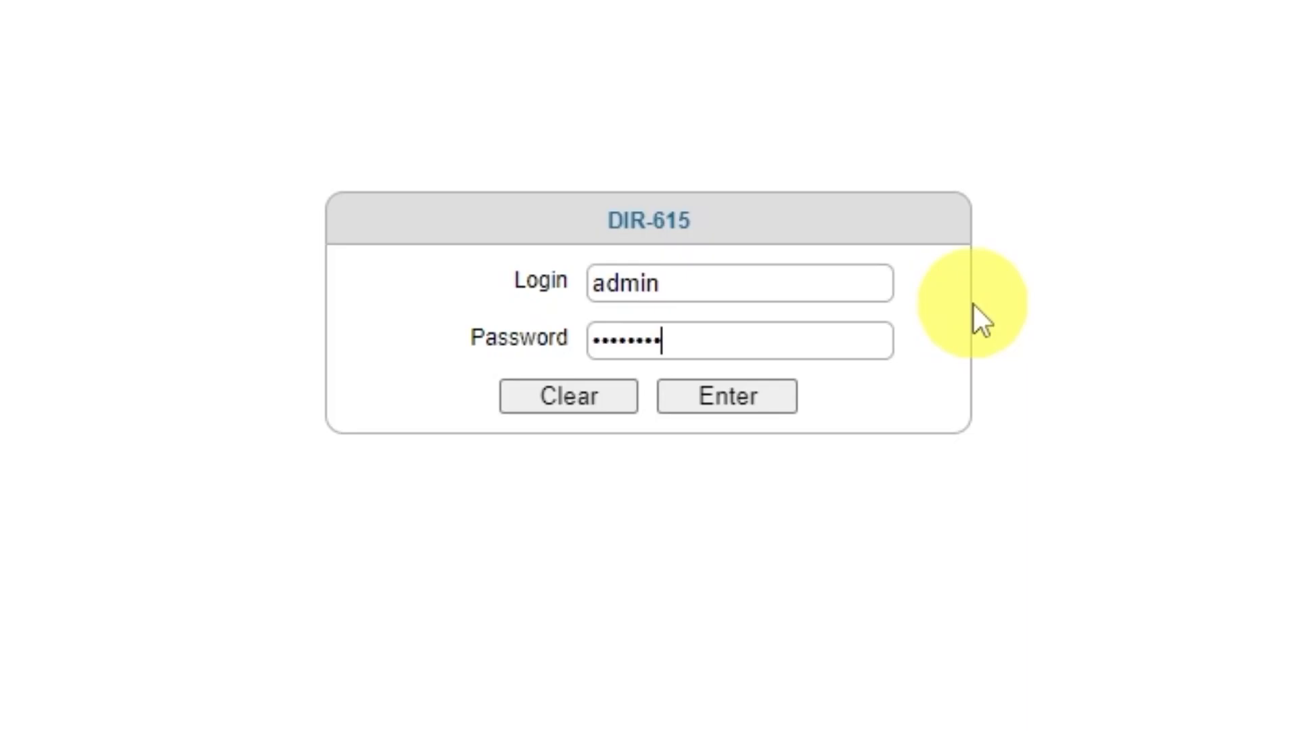
{"action": "left_click", "coordinate": [727, 397]}
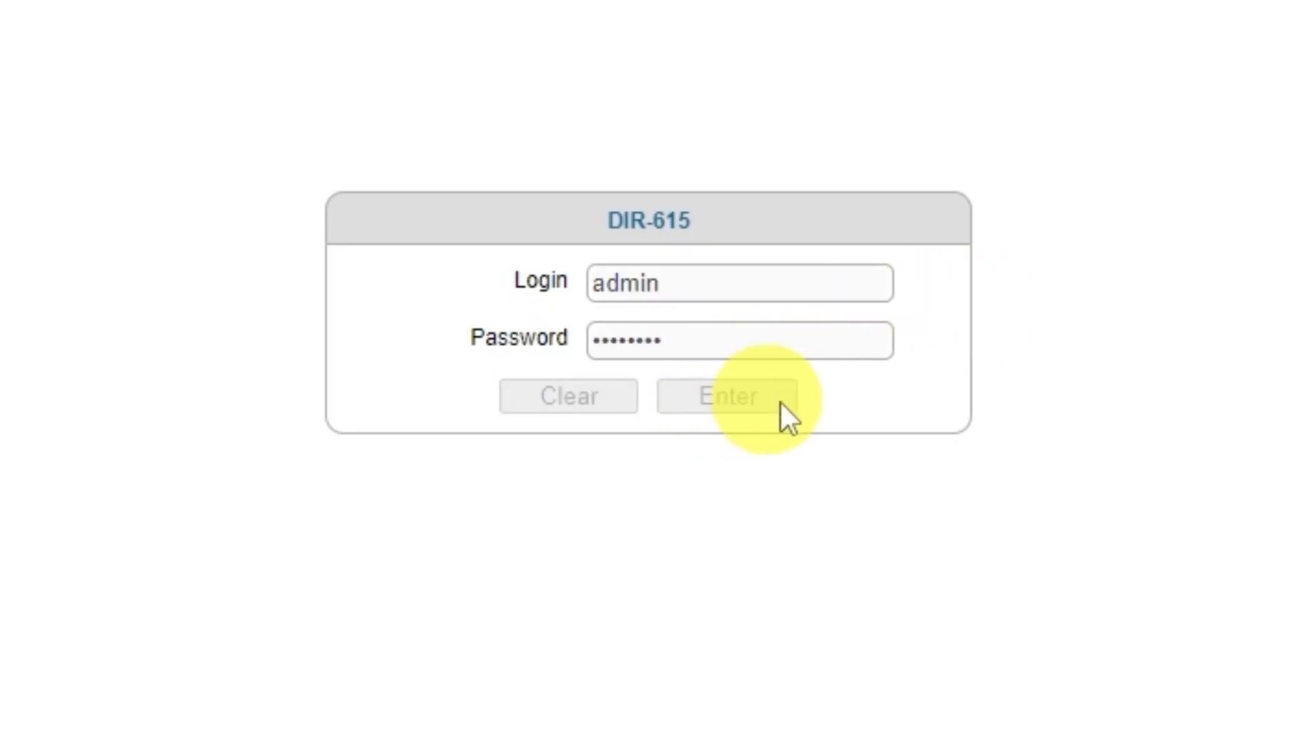
{"action": "left_click", "coordinate": [728, 397]}
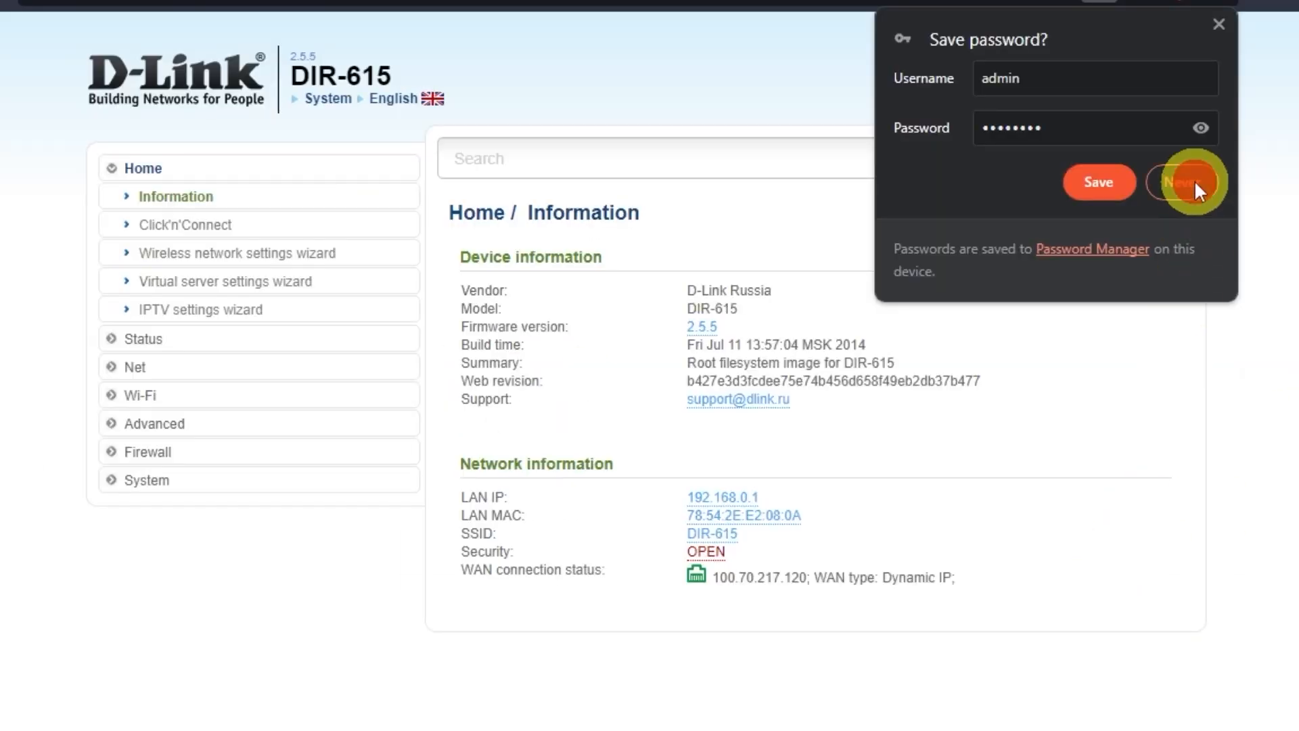
- Decline saving the password, launch Click'n'Connect and confirm the internet cable is connected
{"action": "left_click", "coordinate": [1187, 182]}
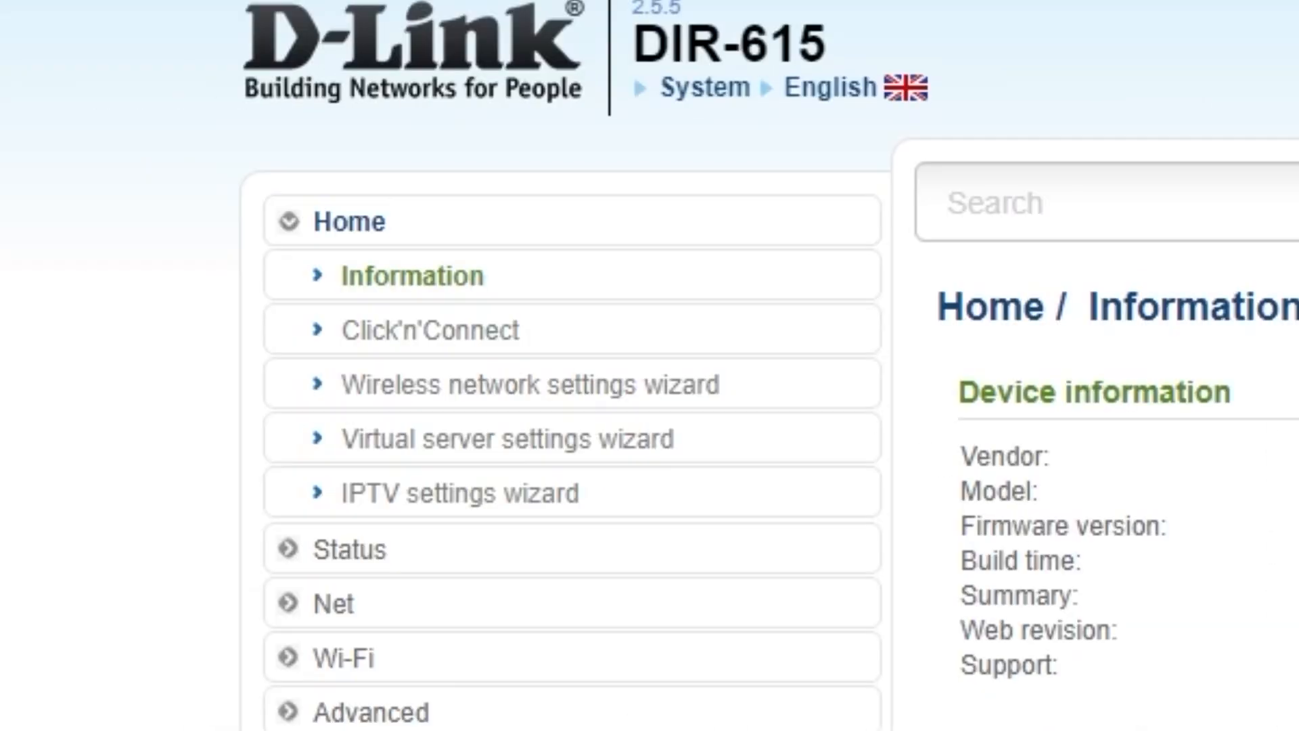
{"action": "left_click", "coordinate": [429, 330]}
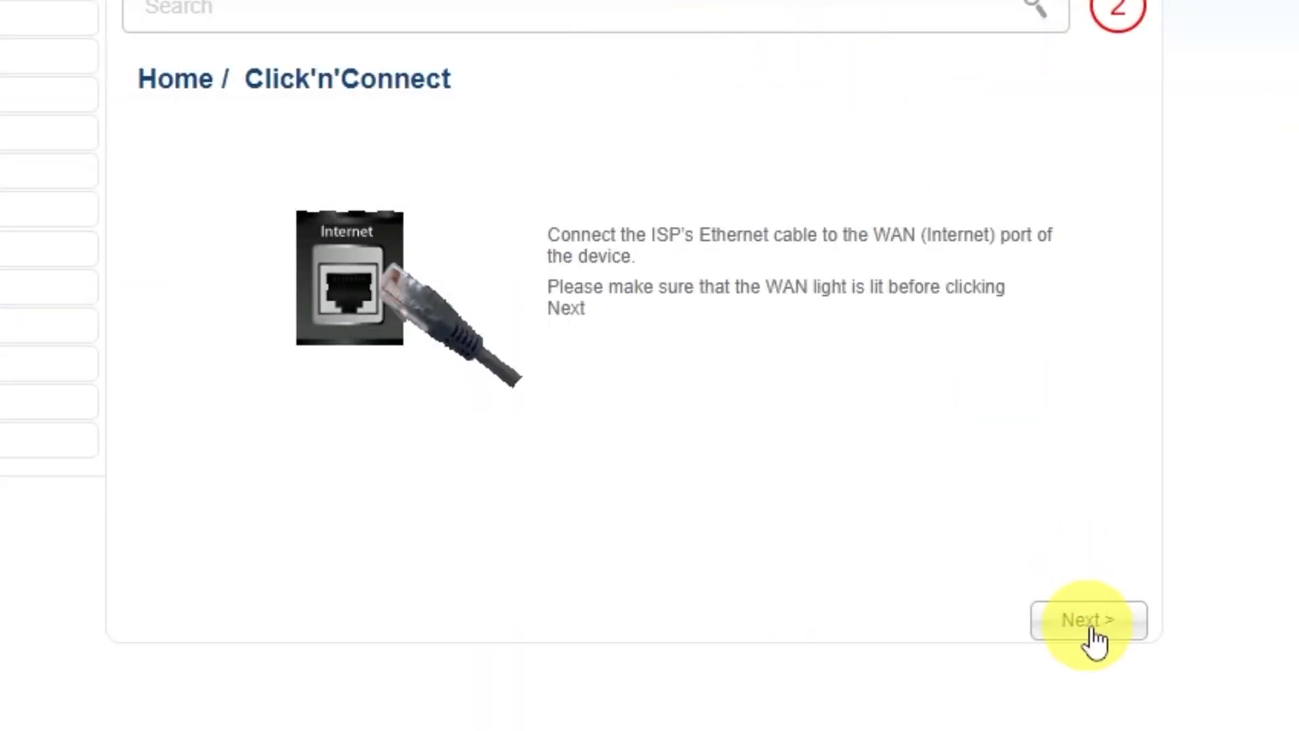
{"action": "left_click", "coordinate": [1087, 619]}
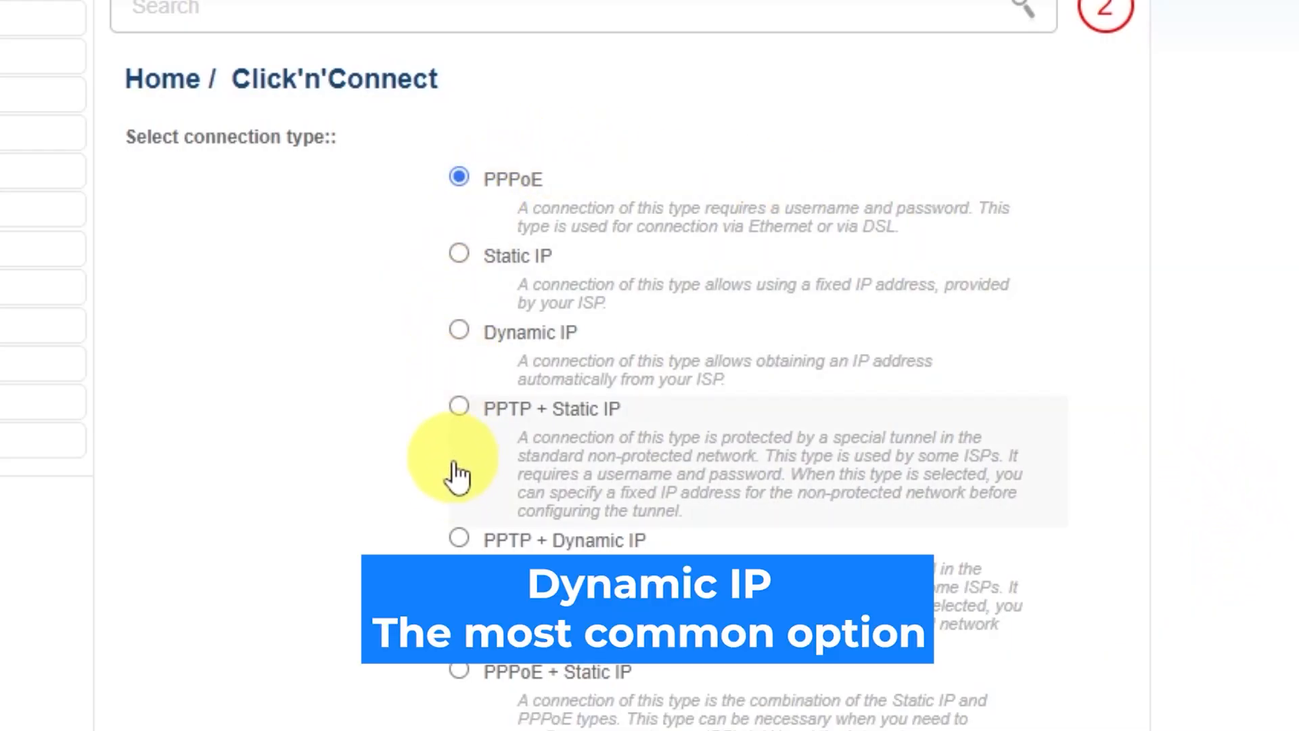
- Choose Dynamic IP as the connection type and continue to its settings page
{"action": "scroll", "scroll_direction": "down", "scroll_amount": 3}
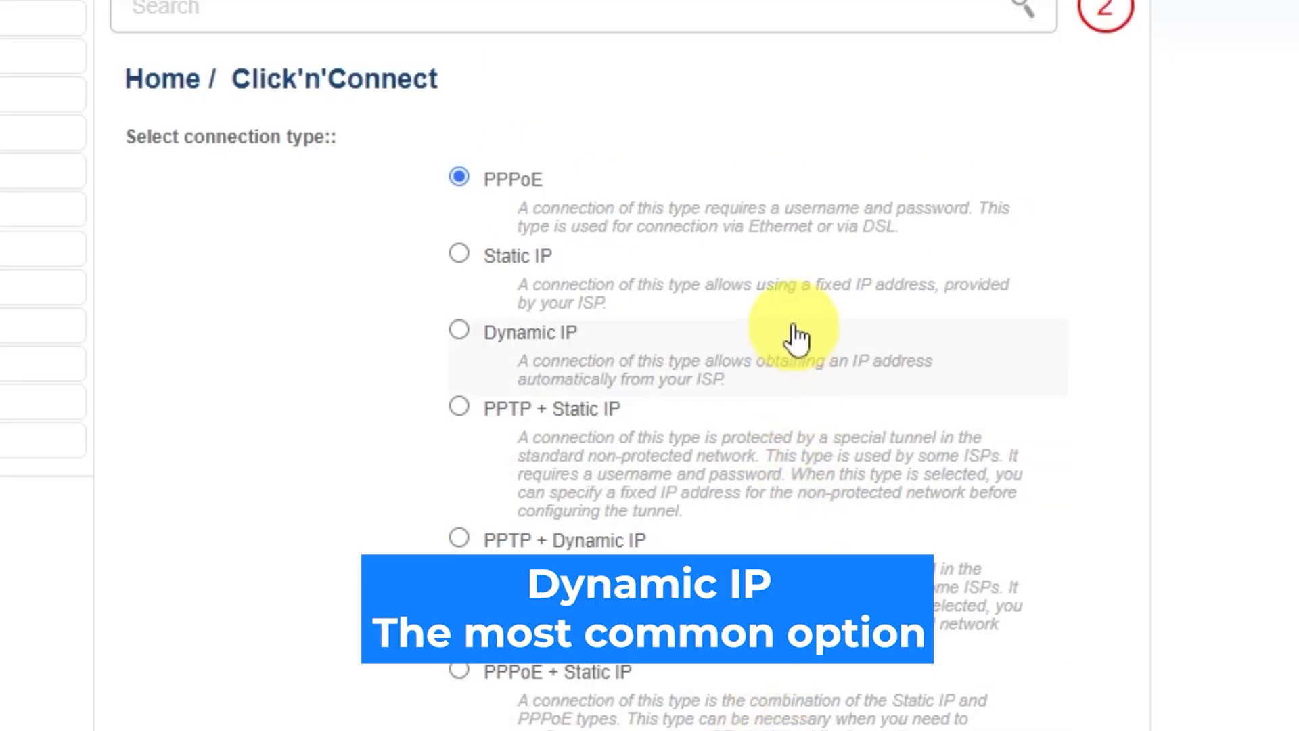
{"action": "mouse_move", "coordinate": [460, 332]}
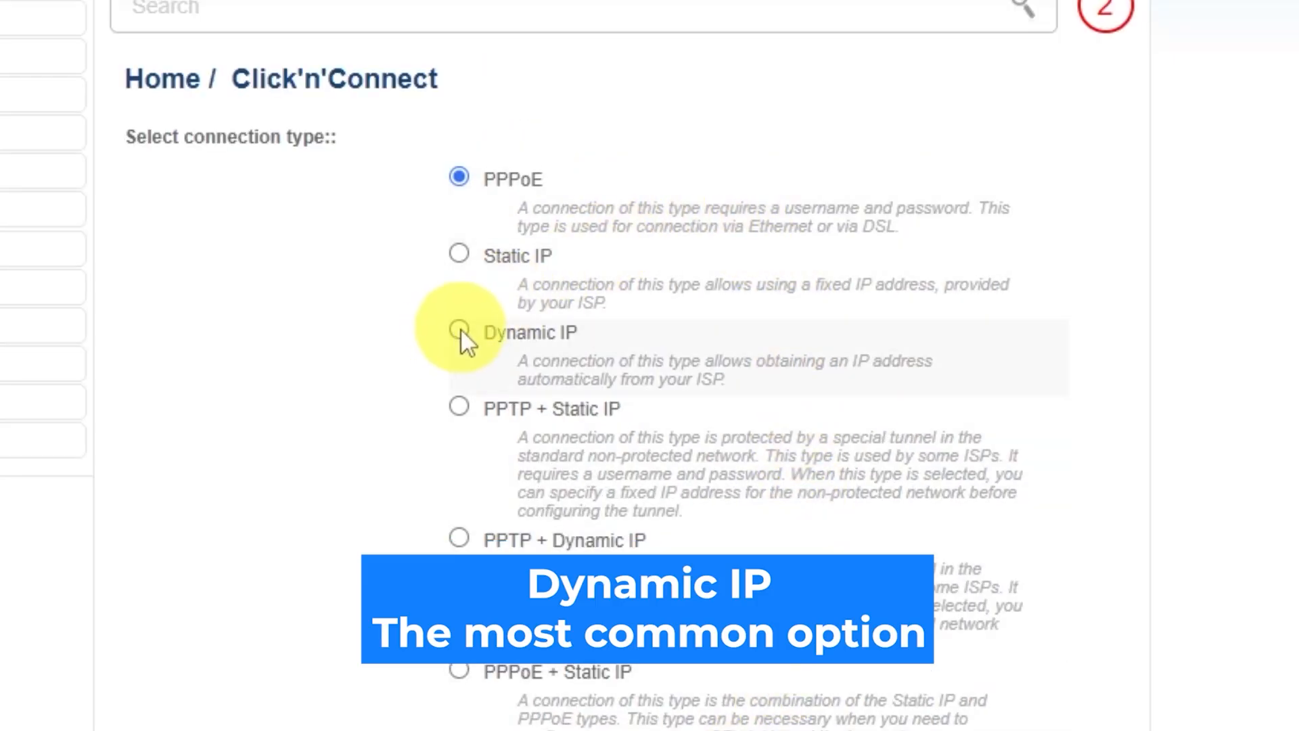
{"action": "left_click", "coordinate": [459, 333]}
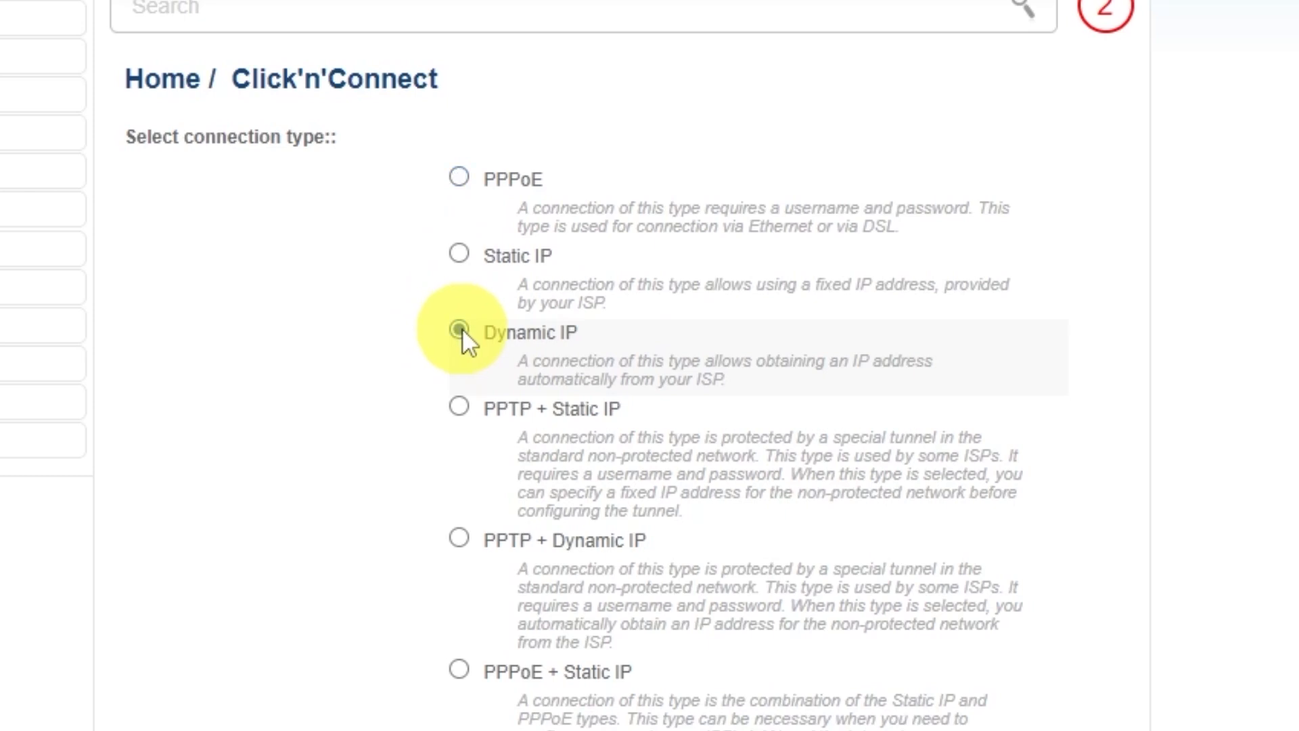
{"action": "scroll", "scroll_direction": "down", "scroll_amount": 3}
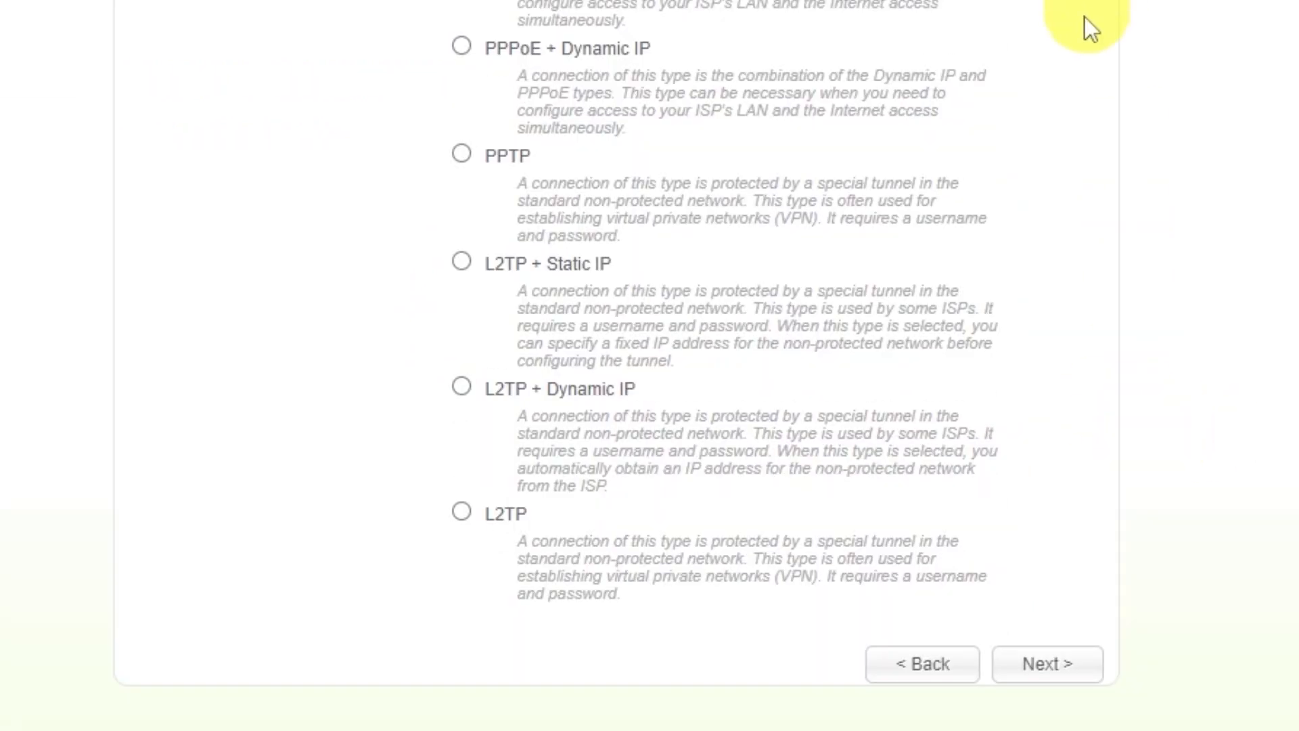
{"action": "left_click", "coordinate": [1046, 663]}
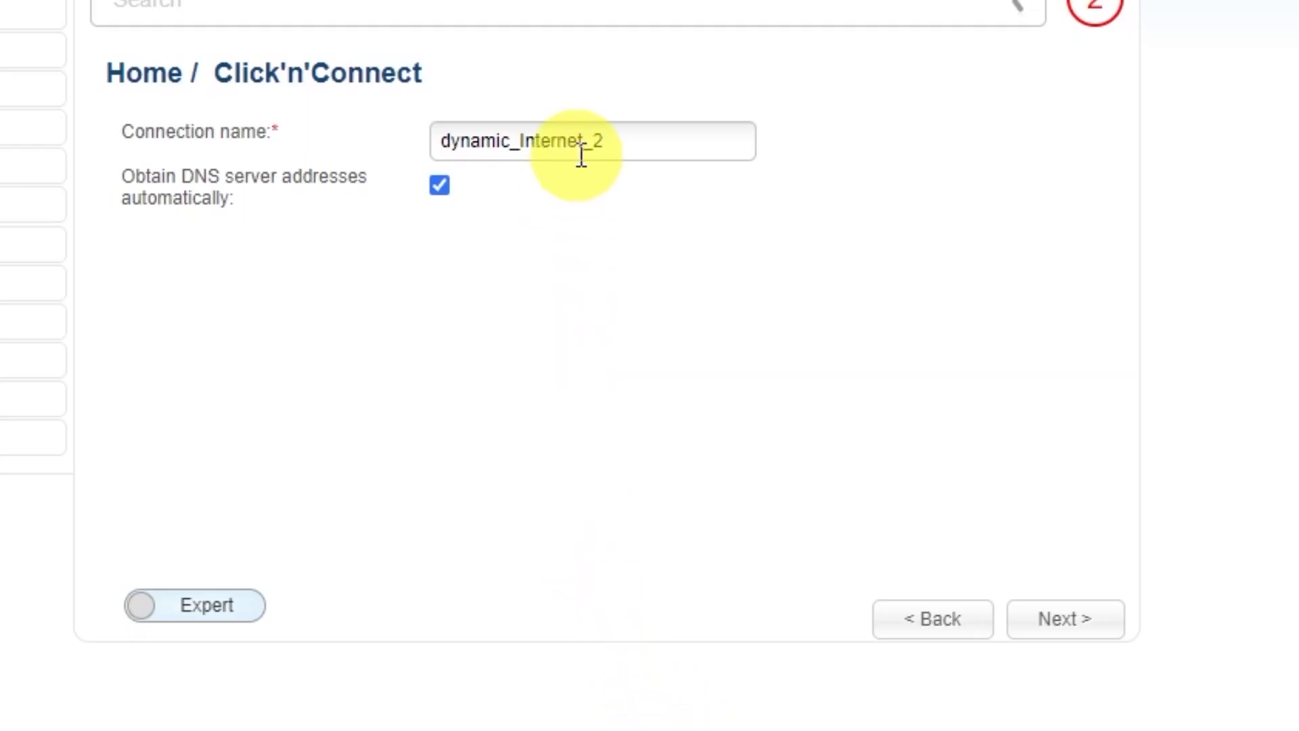
- Rename the connection to 'd-link wifi' with automatic DNS and continue to the summary
{"action": "double_click", "coordinate": [591, 141]}
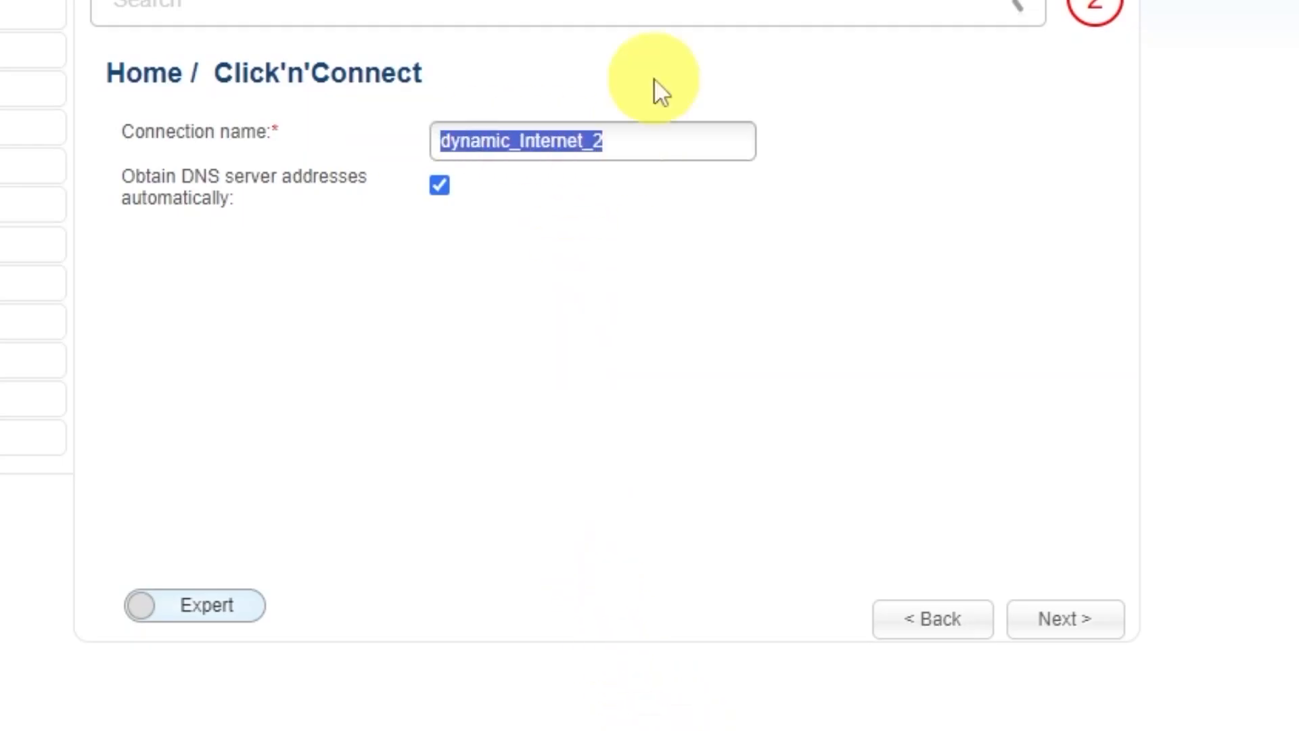
{"action": "type", "text": "d0"}
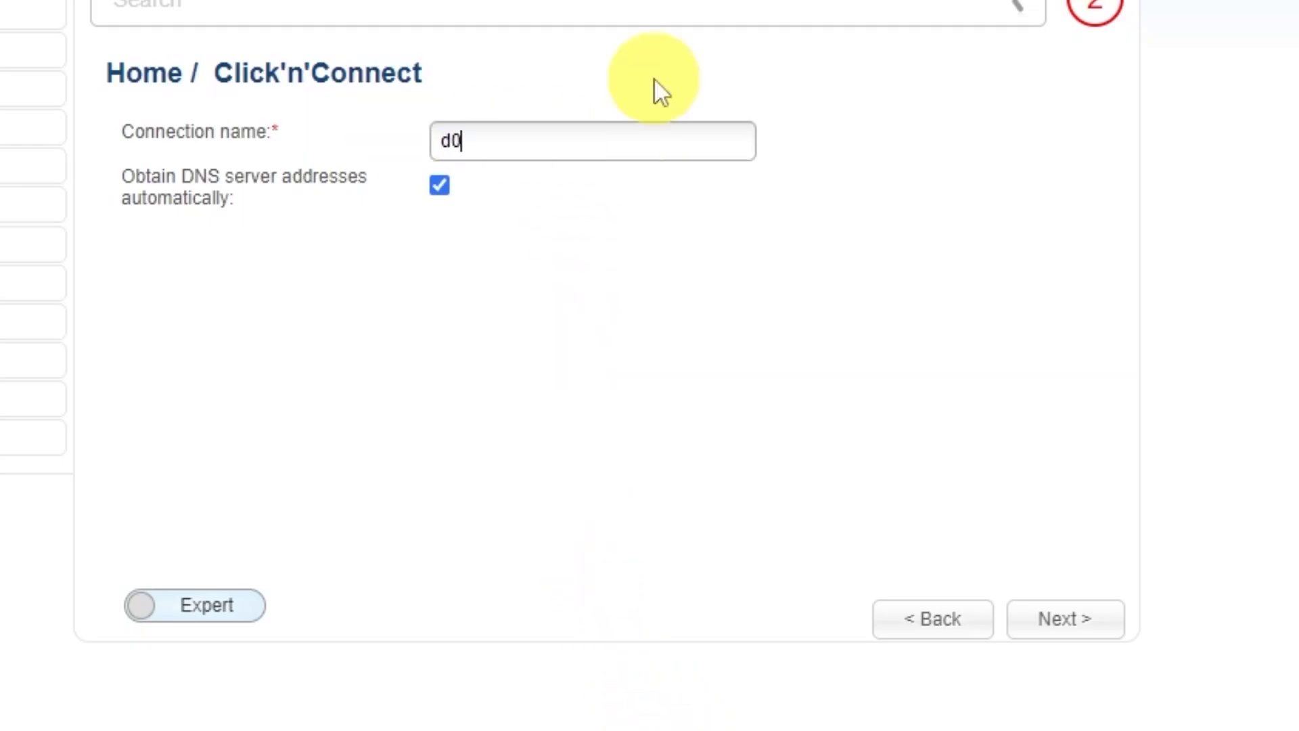
{"action": "type", "text": "-link wifi"}
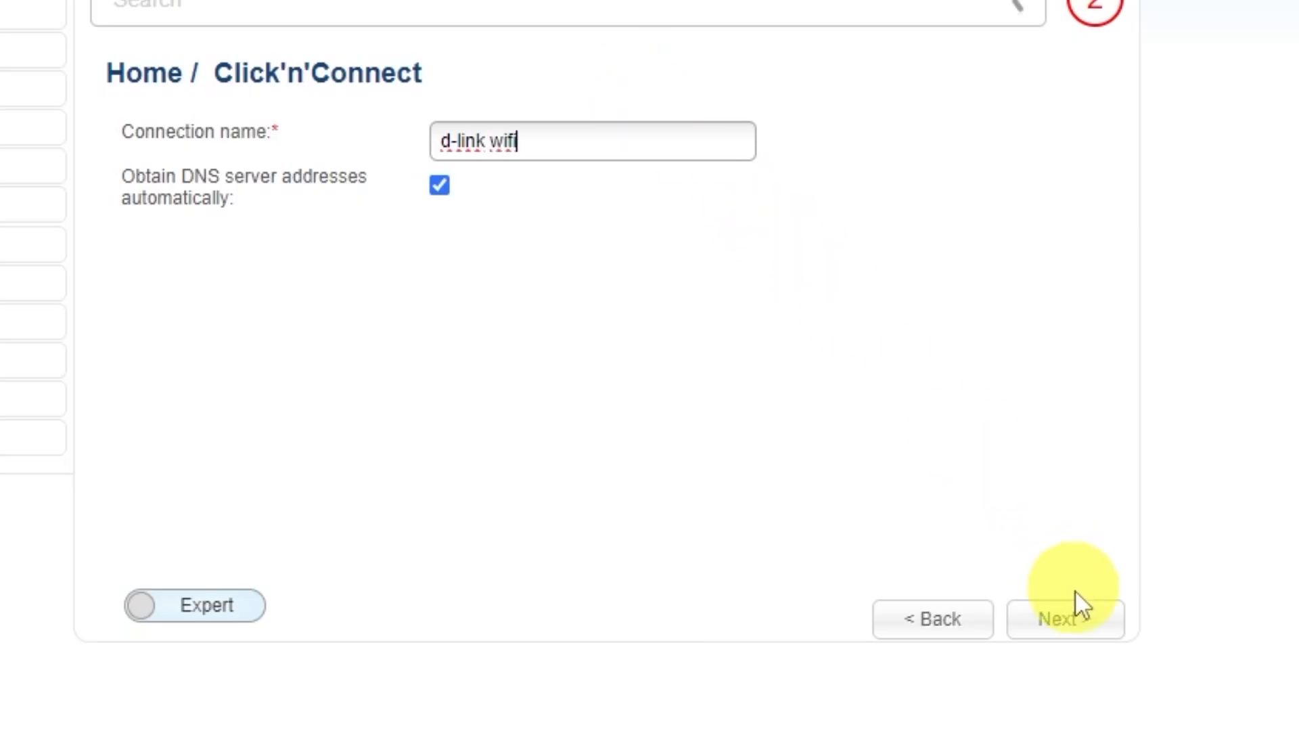
{"action": "left_click", "coordinate": [1063, 619]}
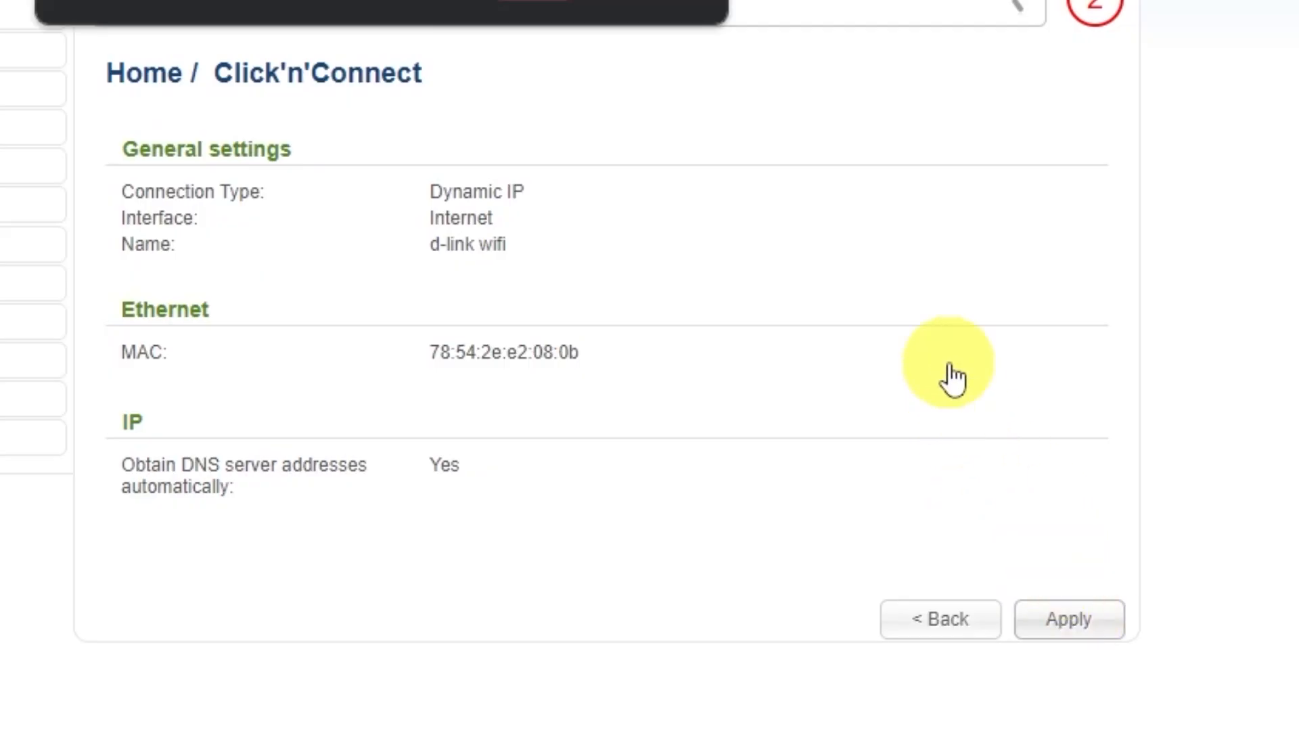
- Apply the Dynamic IP connection, acknowledge the successful connection and continue past the ping check
{"action": "left_click", "coordinate": [1067, 618]}
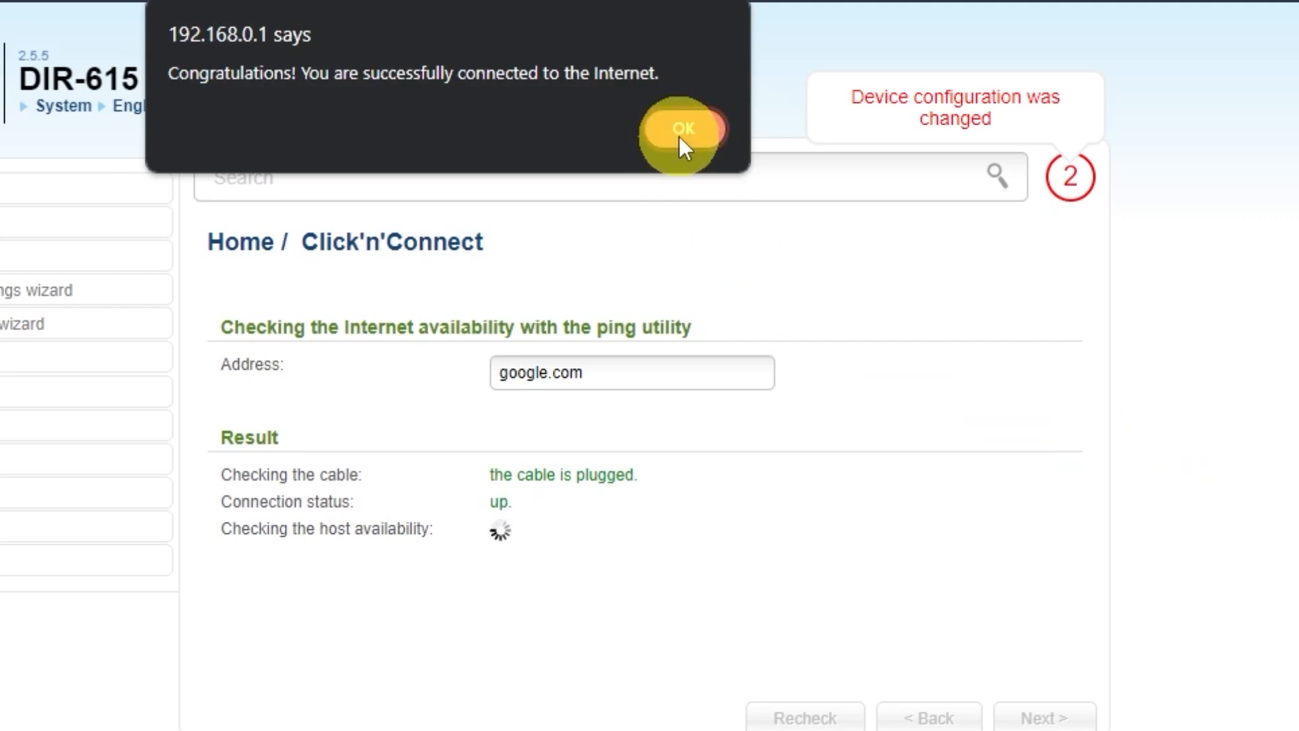
{"action": "left_click", "coordinate": [682, 130]}
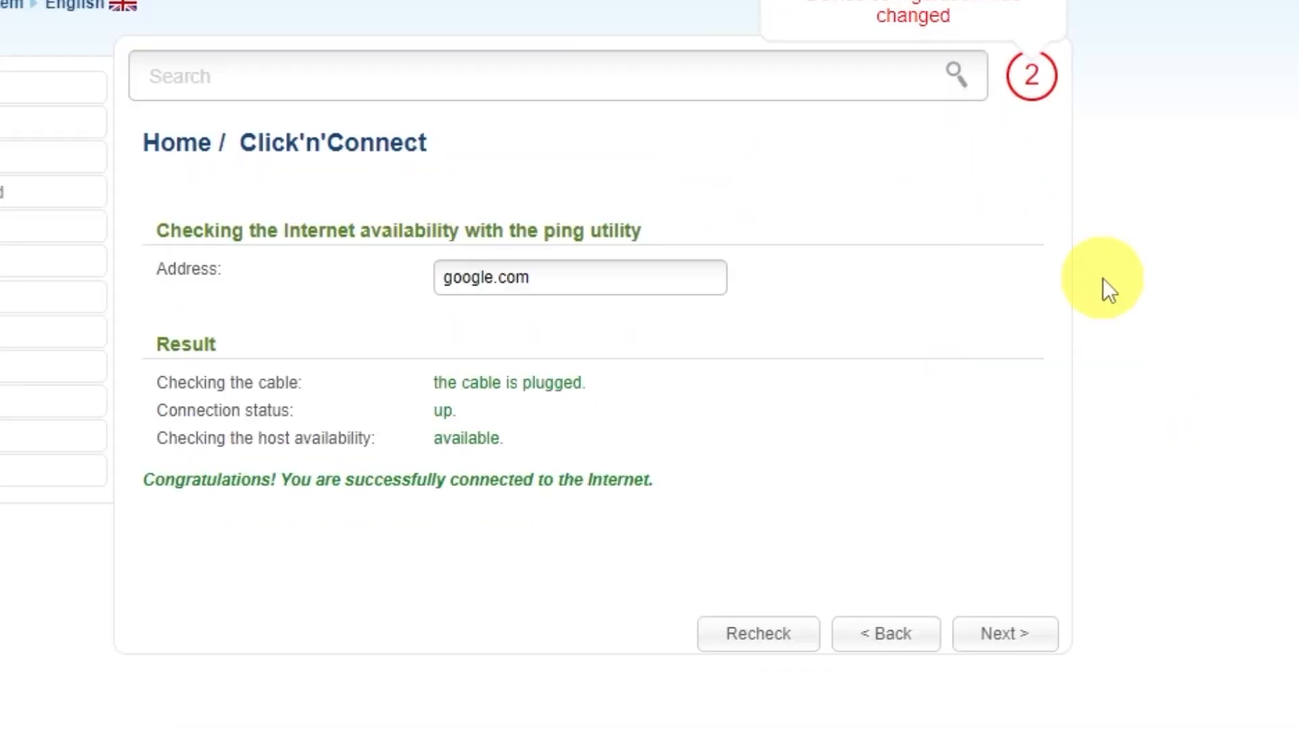
{"action": "left_click", "coordinate": [1003, 633]}
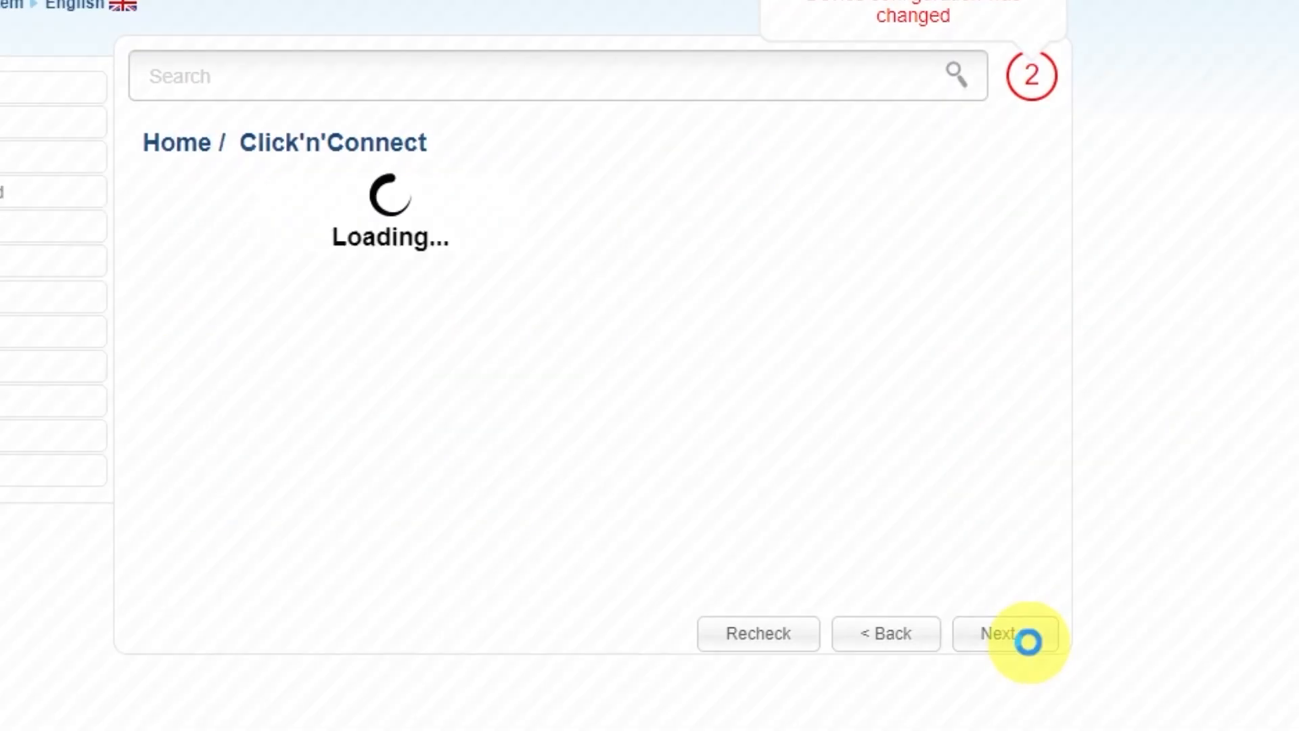
- Keep Access point mode and the SSID DIR-615 in the wireless wizard
{"action": "left_click", "coordinate": [1006, 633]}
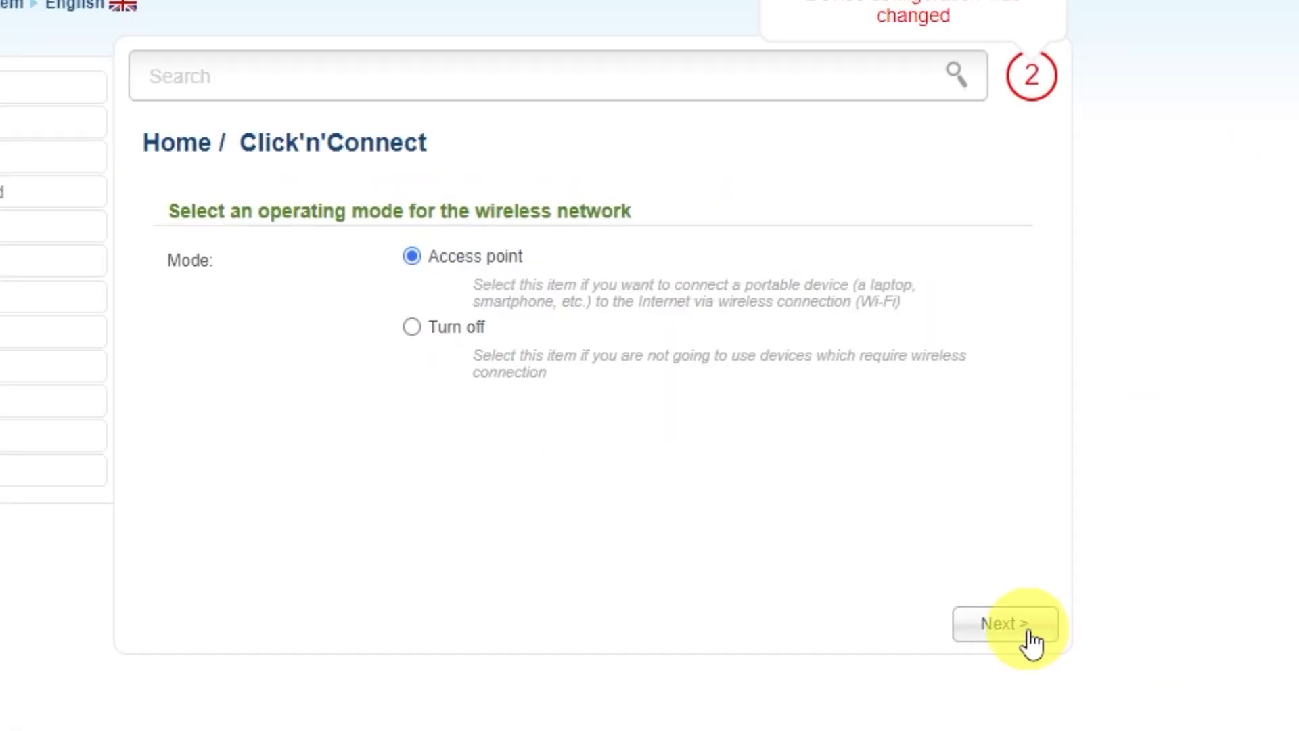
{"action": "left_click", "coordinate": [1006, 623]}
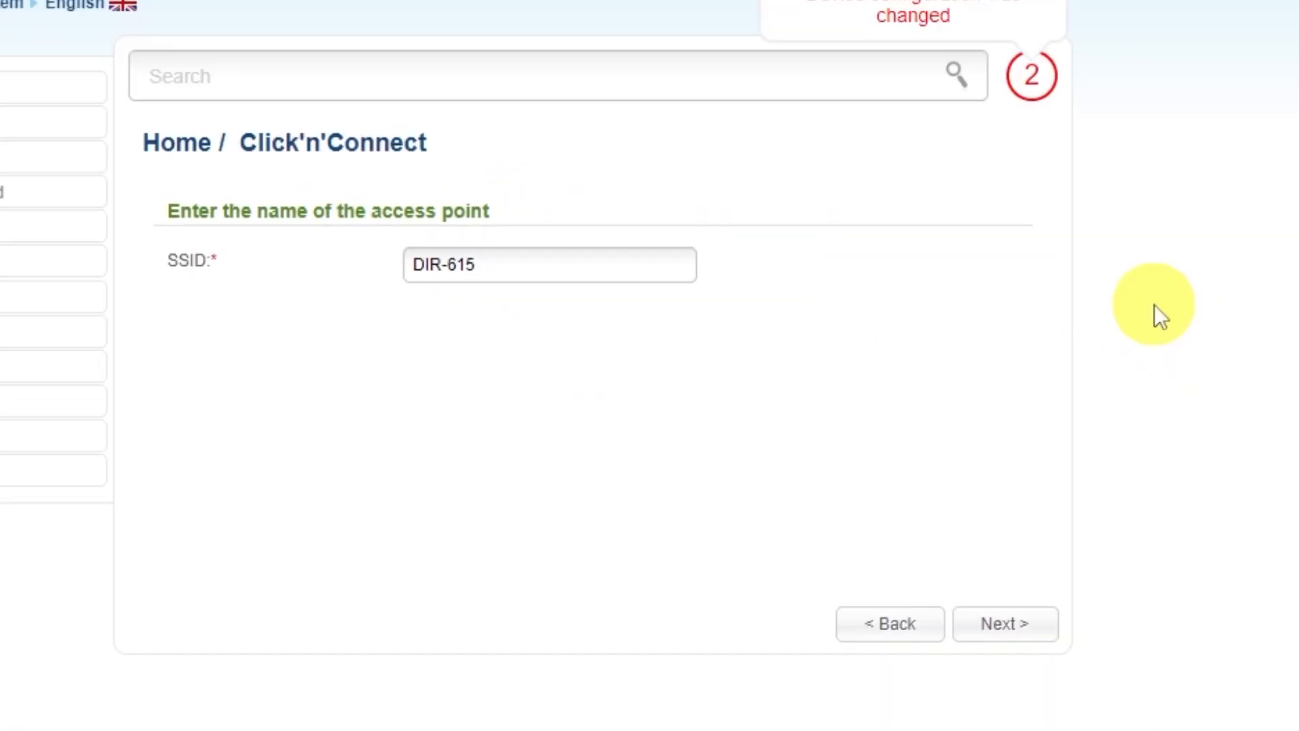
{"action": "left_click", "coordinate": [1003, 623]}
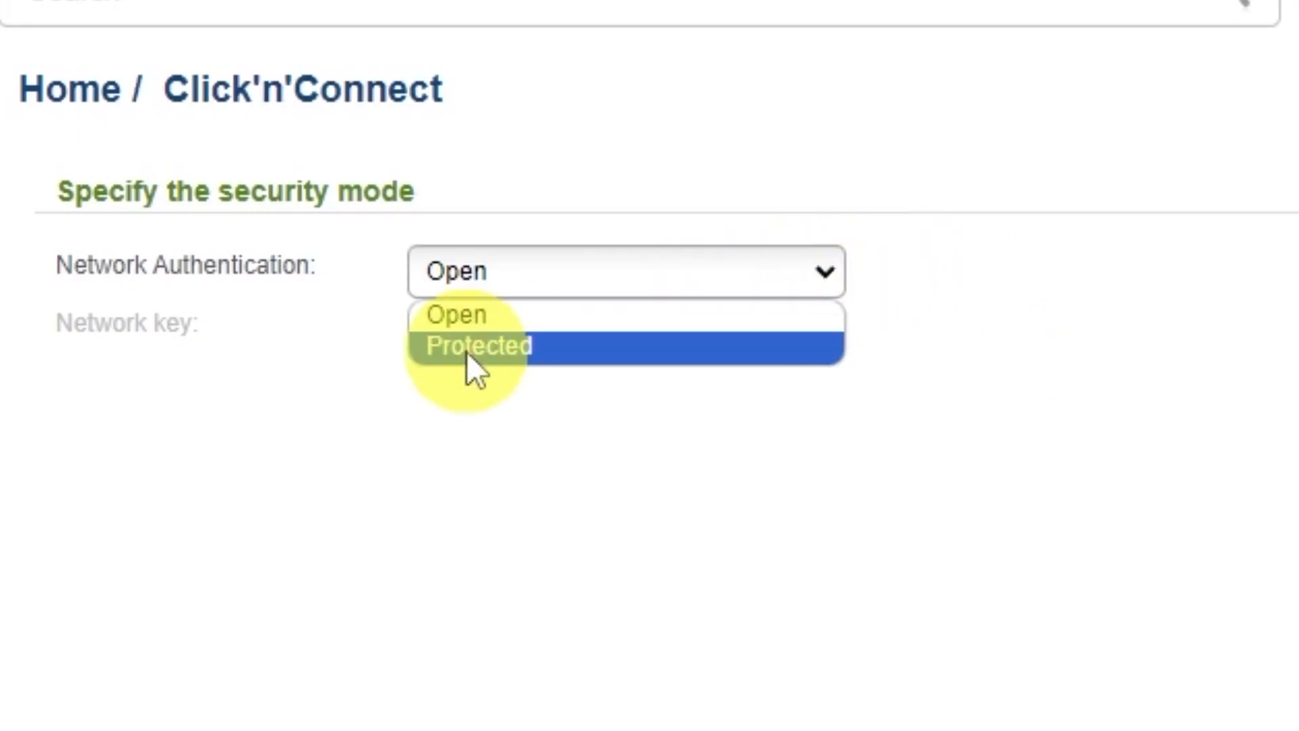
{"action": "left_click", "coordinate": [477, 345]}
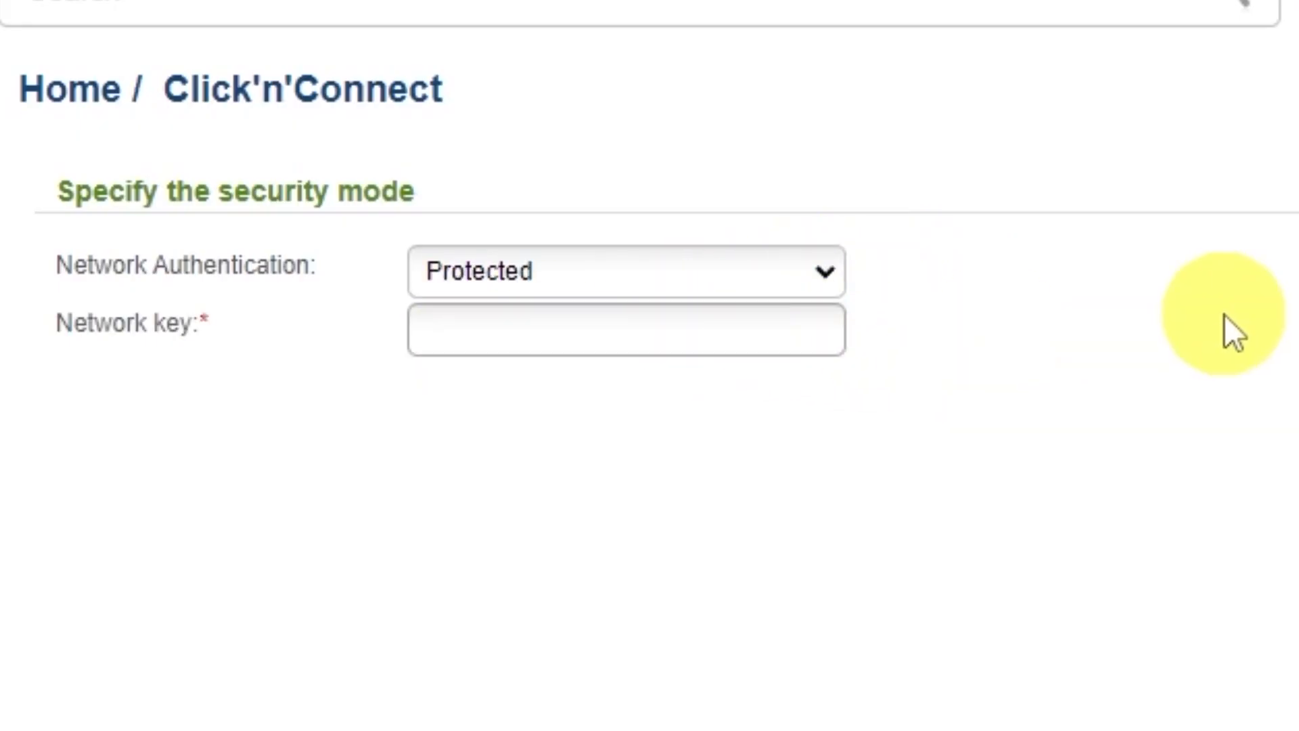
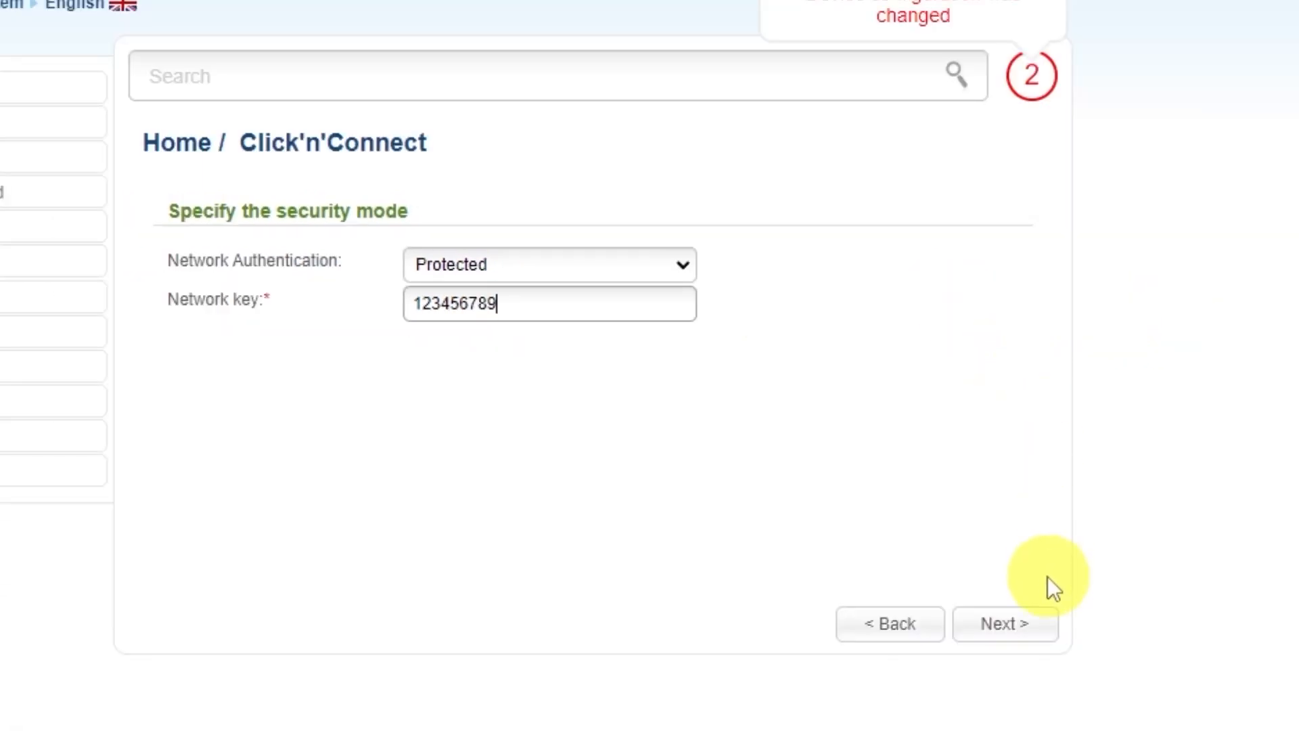
{"action": "left_click", "coordinate": [1002, 623]}
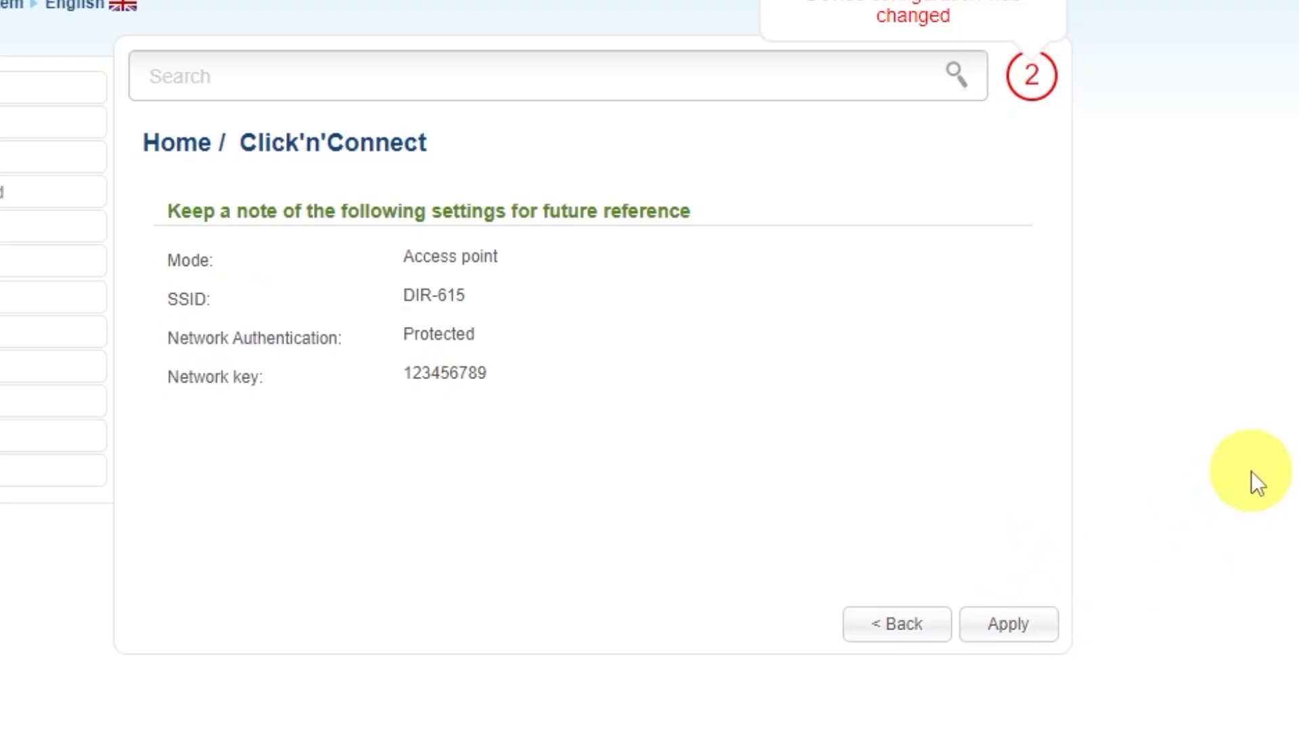
- Apply the wireless access point settings and select the new secured network in the iPad Wi-Fi list
{"action": "left_click", "coordinate": [1007, 622]}
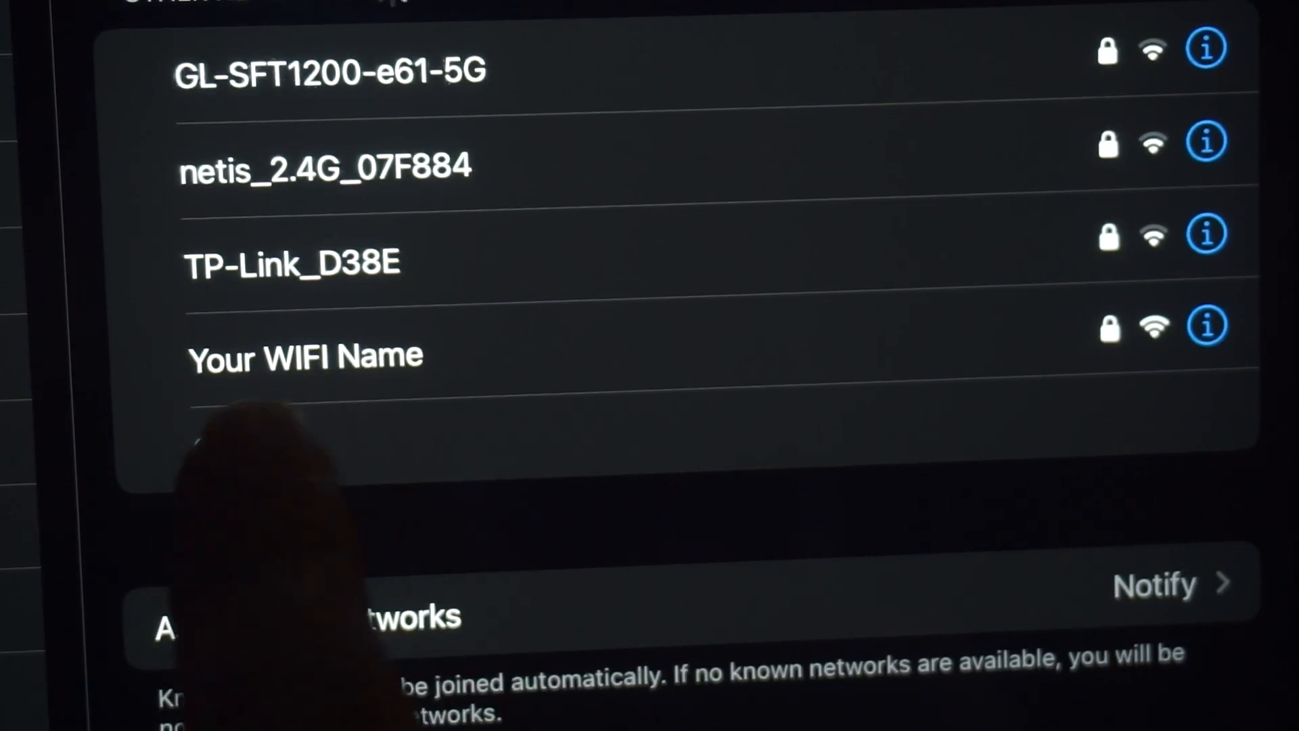
{"action": "left_click", "coordinate": [305, 353]}
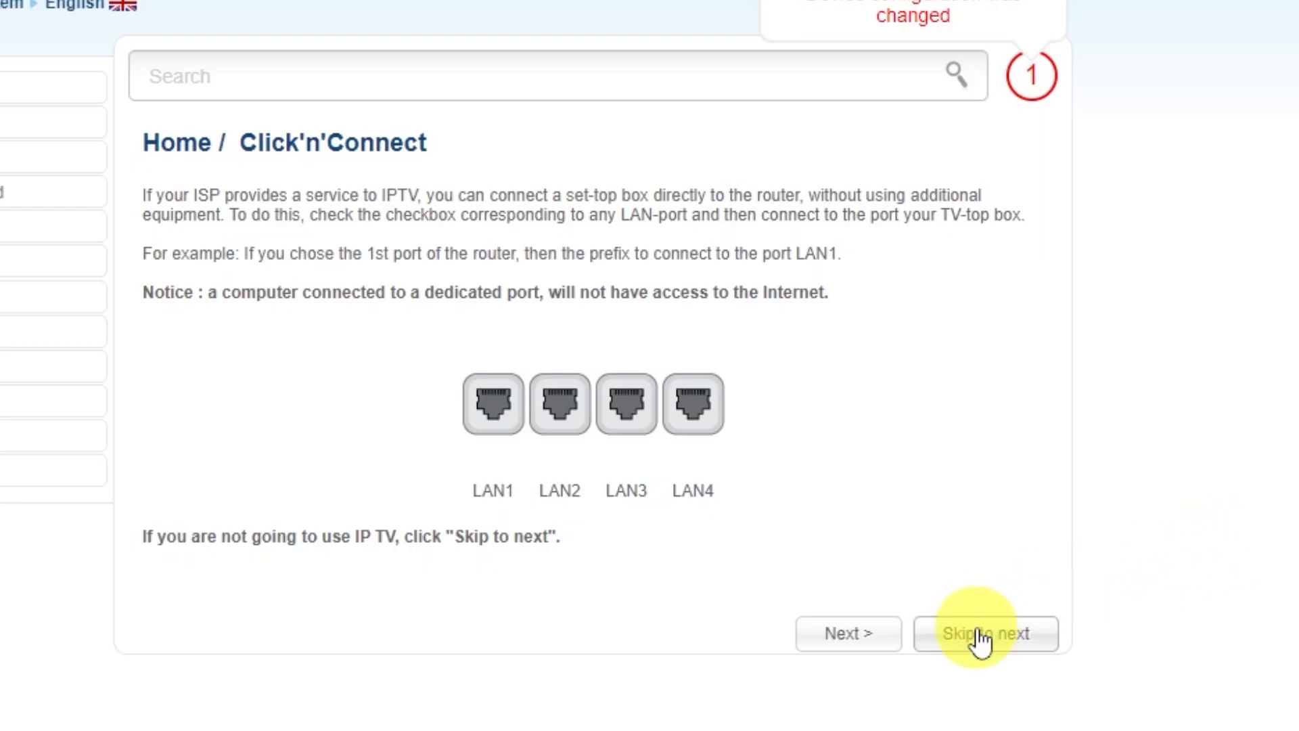
- Skip the IPTV LAN-port assignment, apply the completed wizard settings, and go to the System section
{"action": "left_click", "coordinate": [987, 633]}
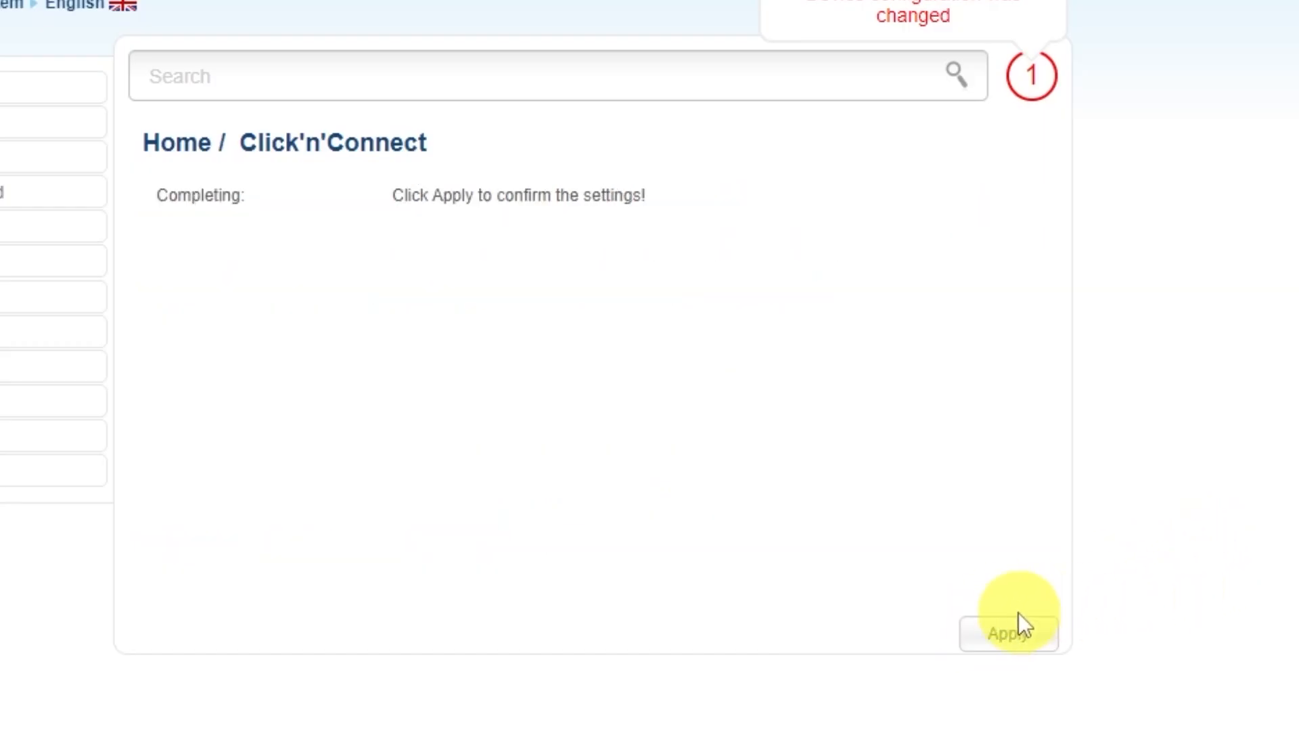
{"action": "left_click", "coordinate": [994, 632]}
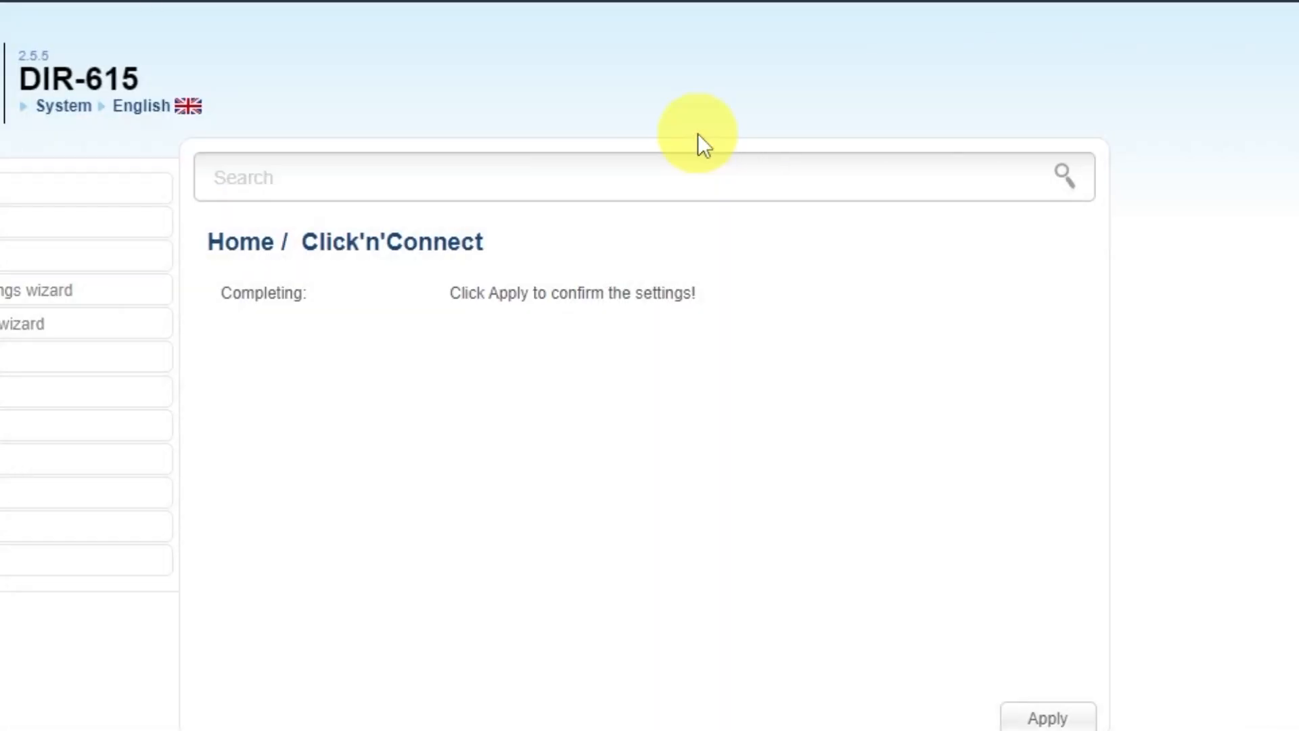
{"action": "left_click", "coordinate": [1045, 718]}
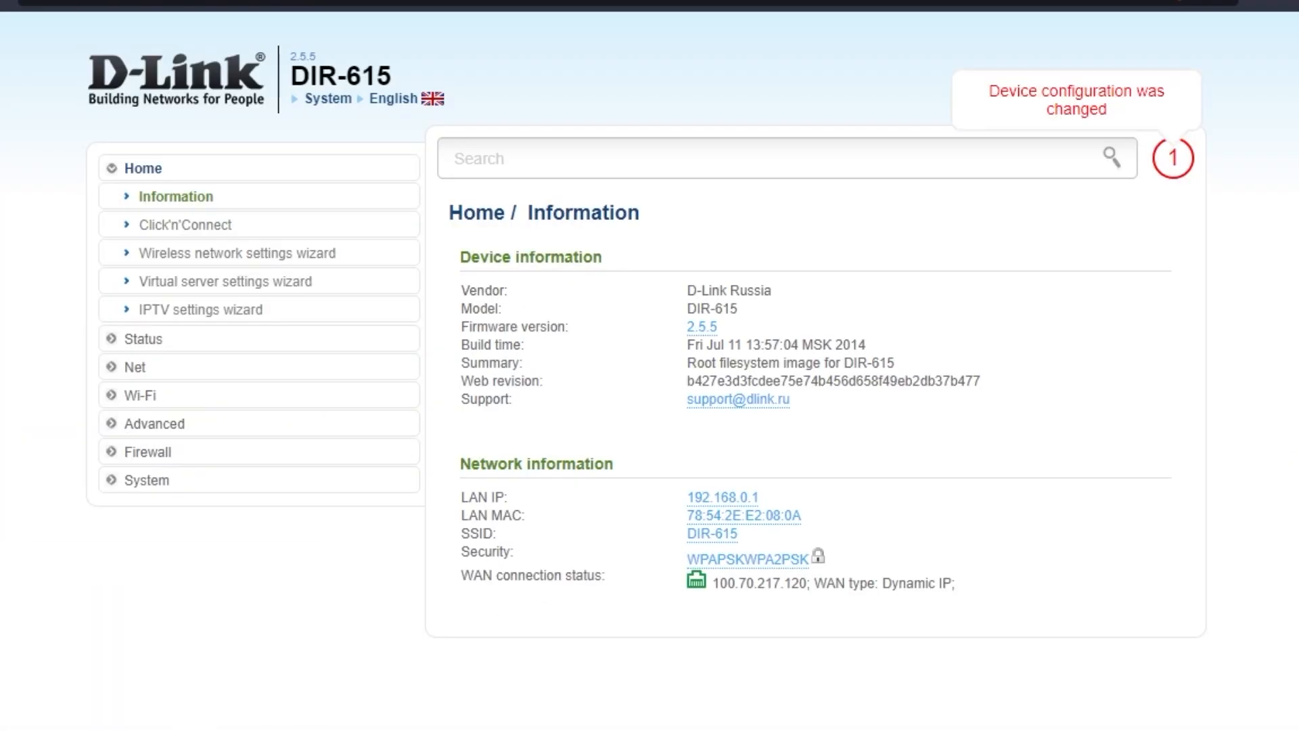
{"action": "left_click", "coordinate": [147, 479]}
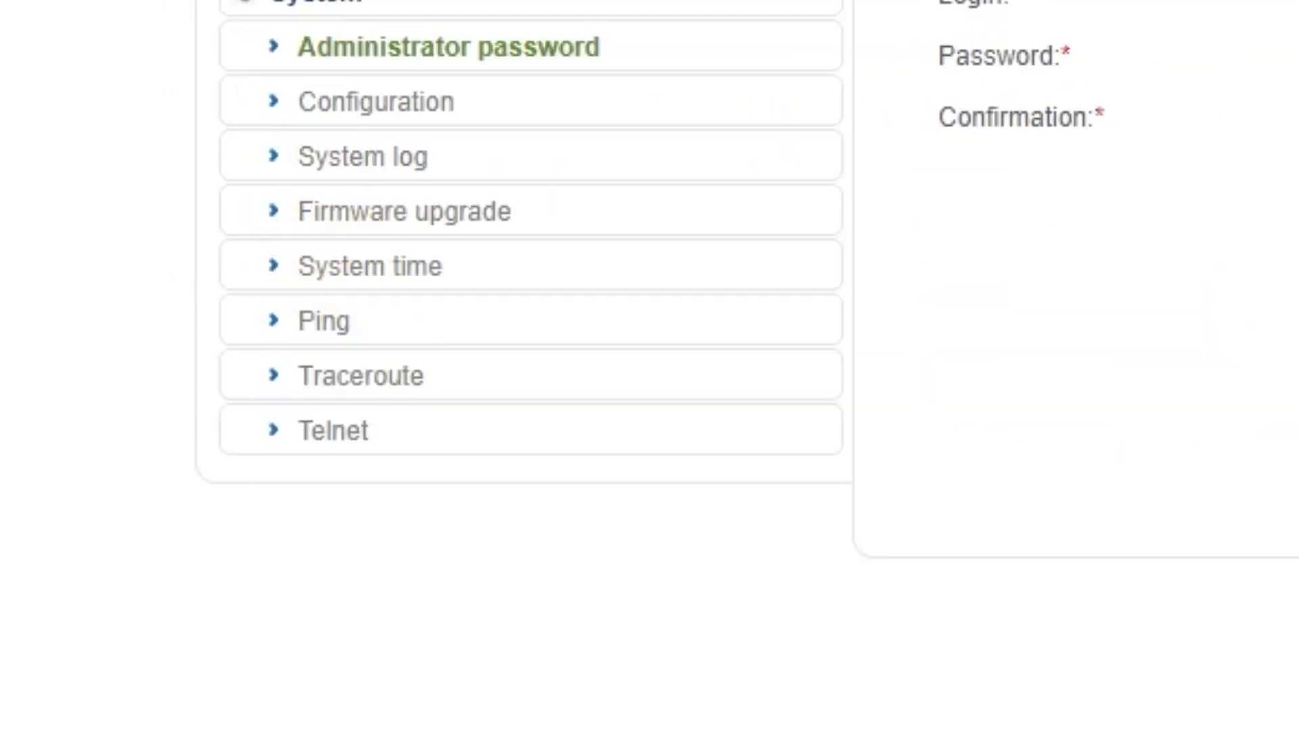
- Save the current router configuration from System > Configuration and dismiss the saved confirmation
{"action": "scroll", "scroll_direction": "down", "scroll_amount": 3}
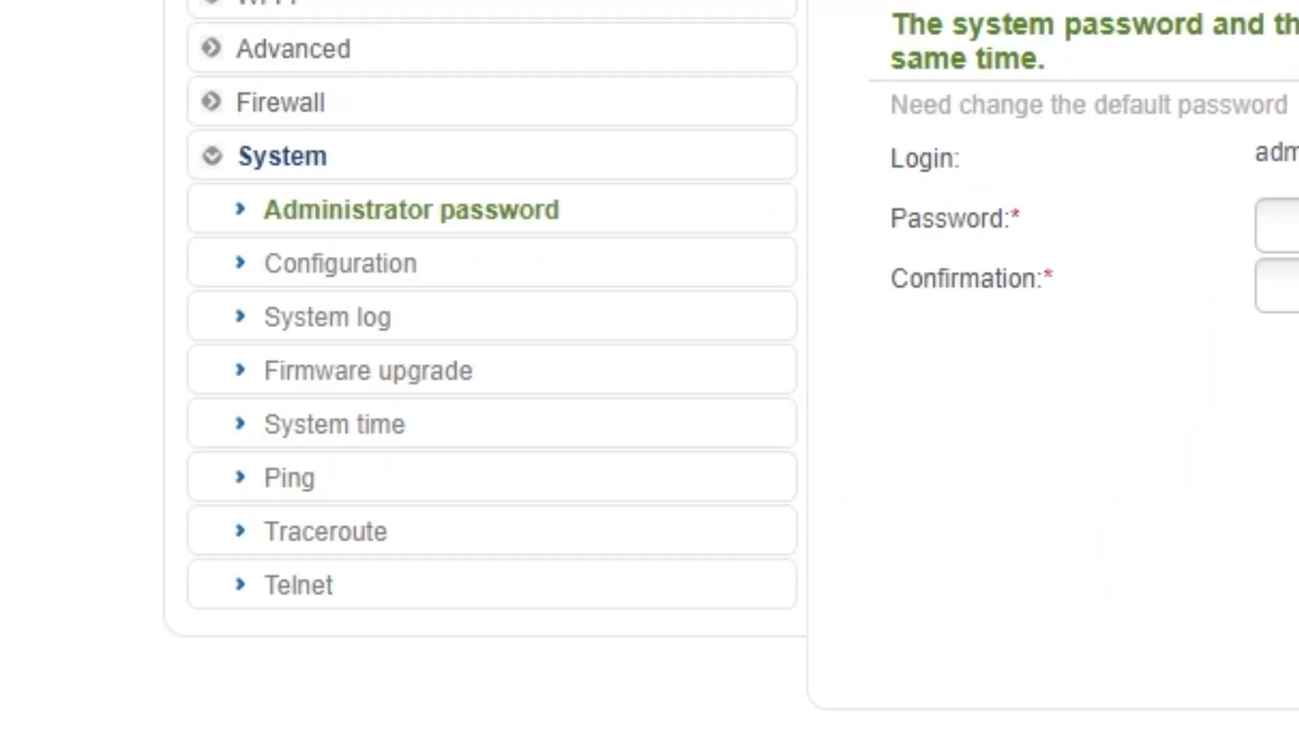
{"action": "mouse_move", "coordinate": [355, 264]}
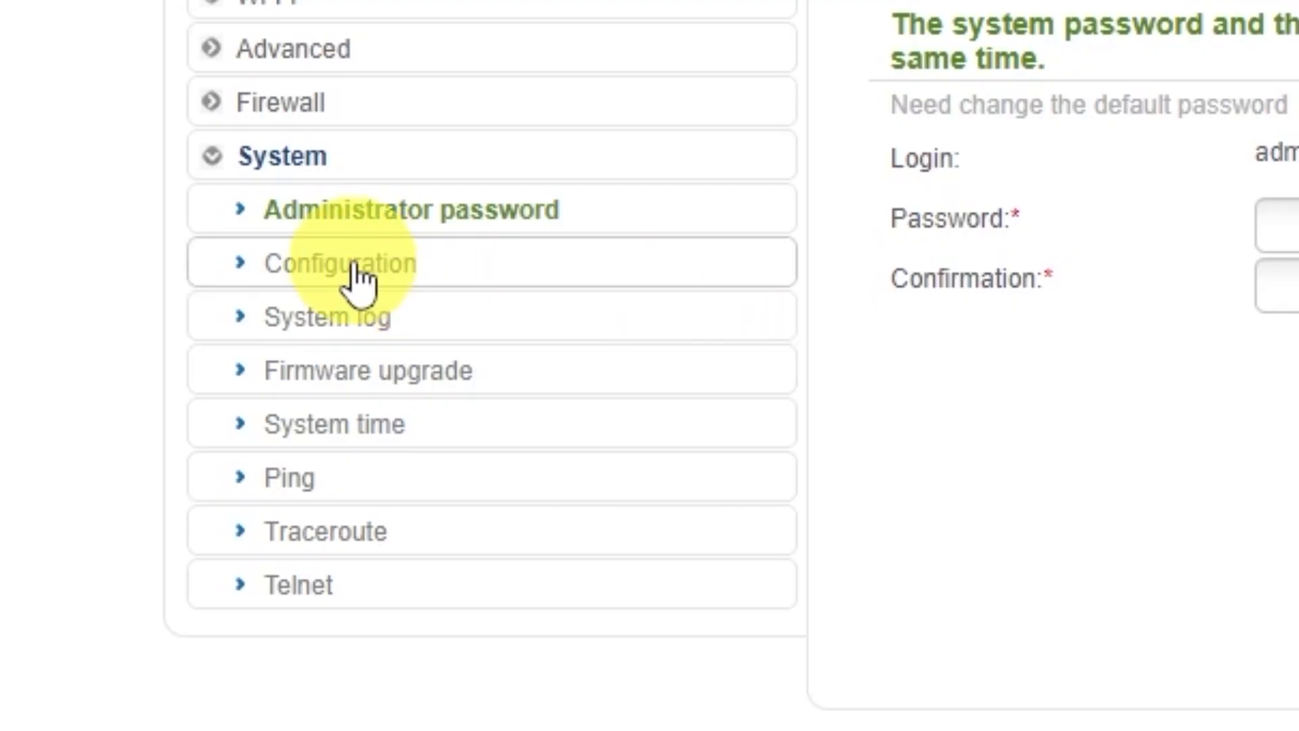
{"action": "left_click", "coordinate": [342, 261]}
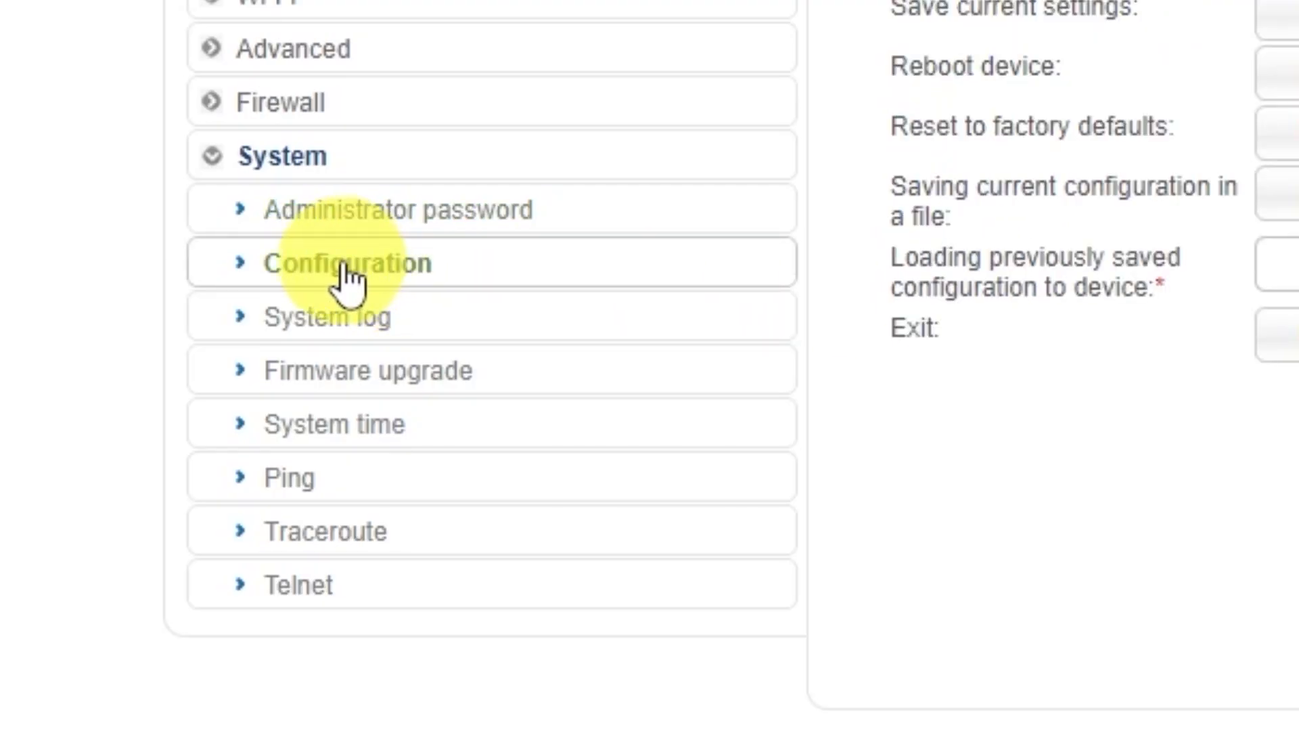
{"action": "left_click", "coordinate": [347, 263]}
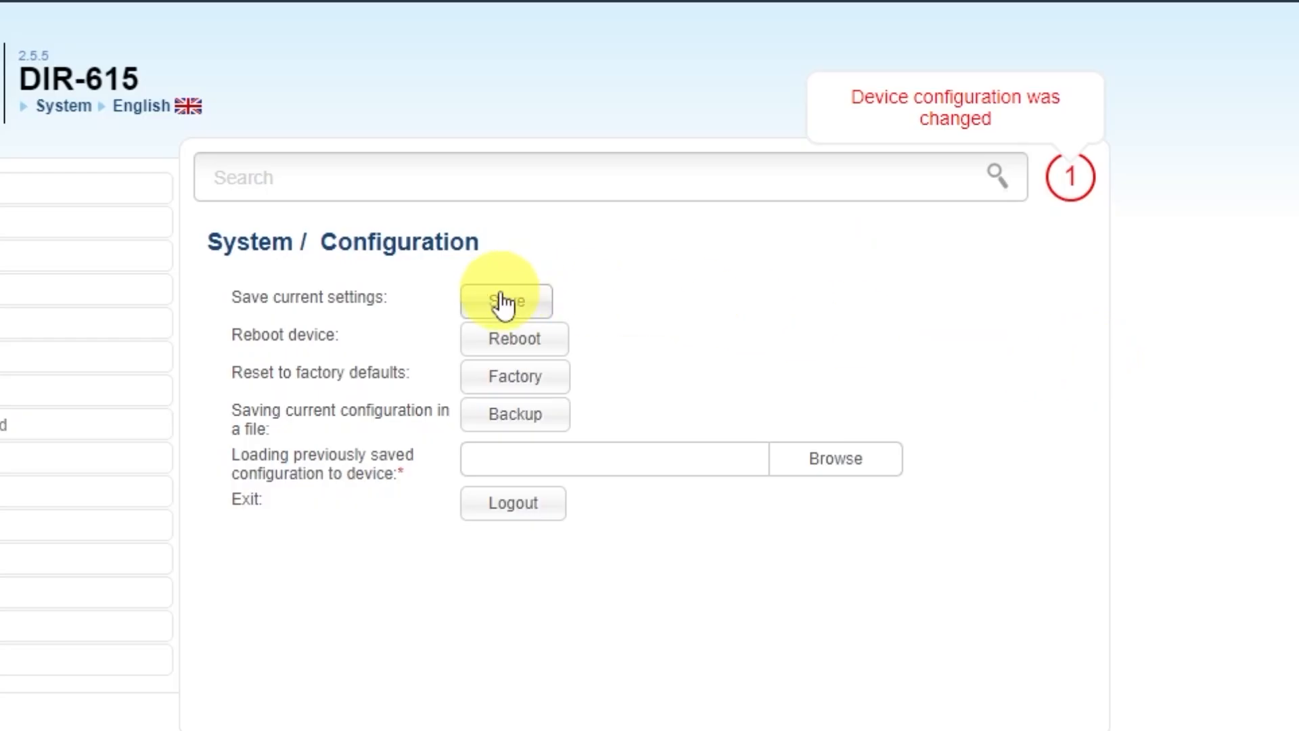
{"action": "left_click", "coordinate": [506, 300]}
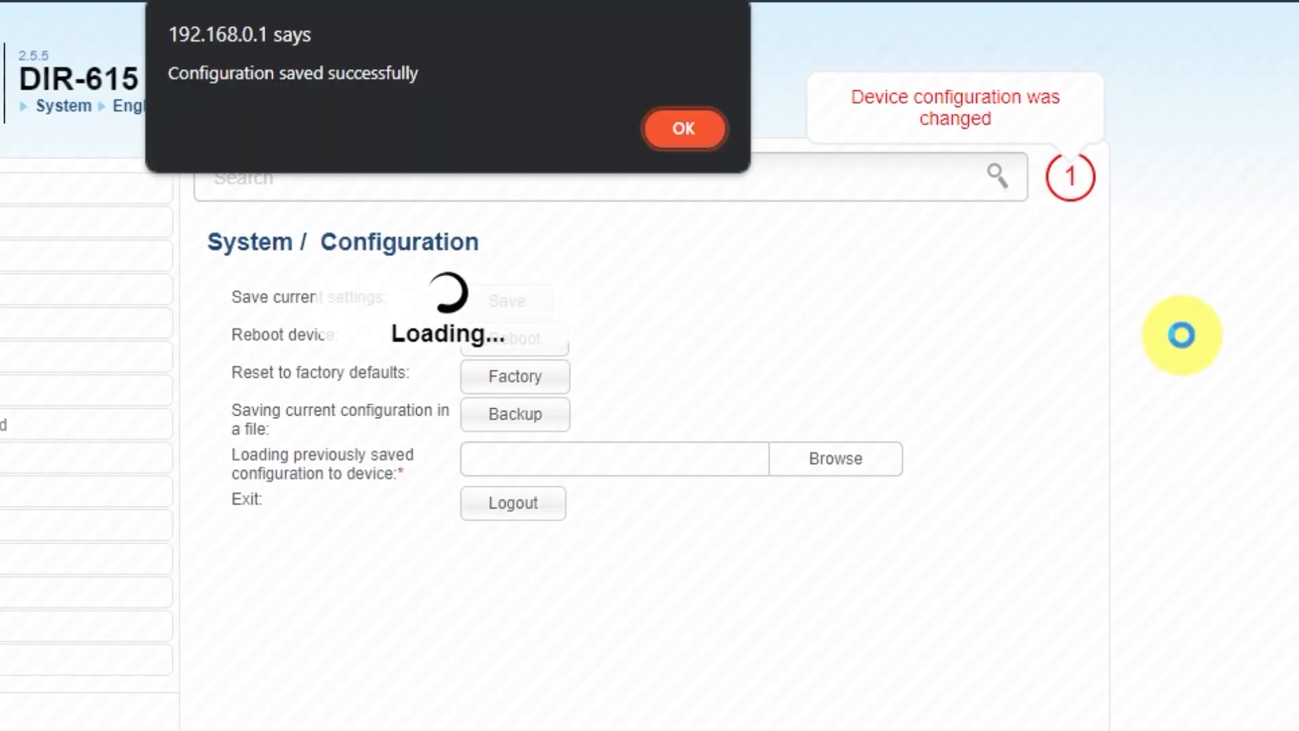
{"action": "left_click", "coordinate": [682, 130]}
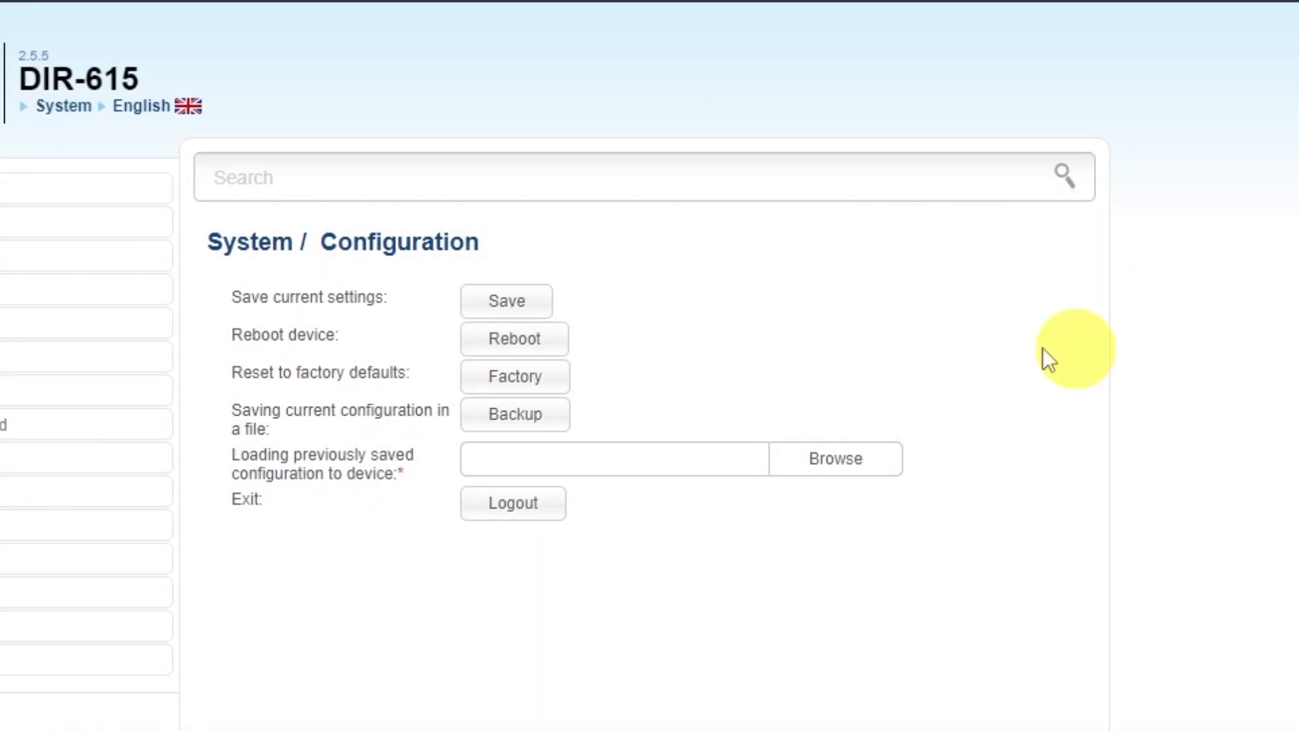
- Reboot the router and confirm the restart
{"action": "left_click", "coordinate": [513, 338]}
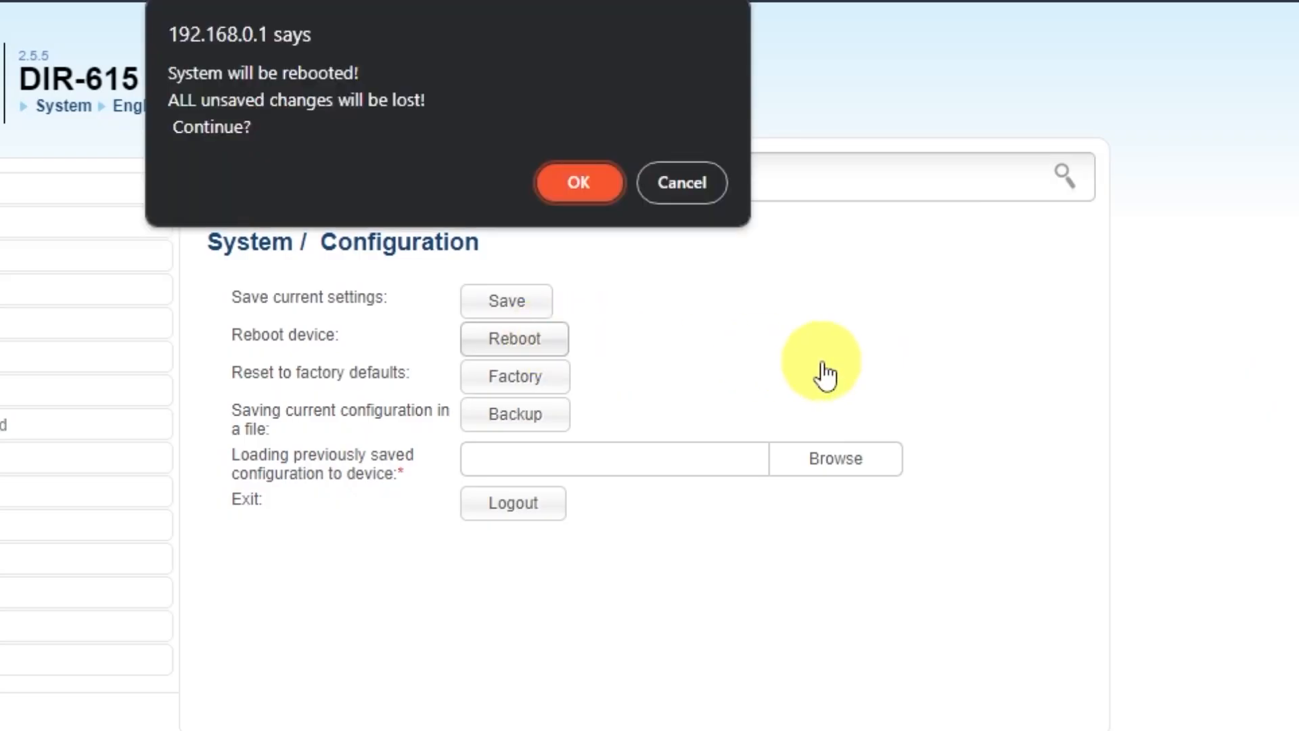
{"action": "left_click", "coordinate": [578, 182]}
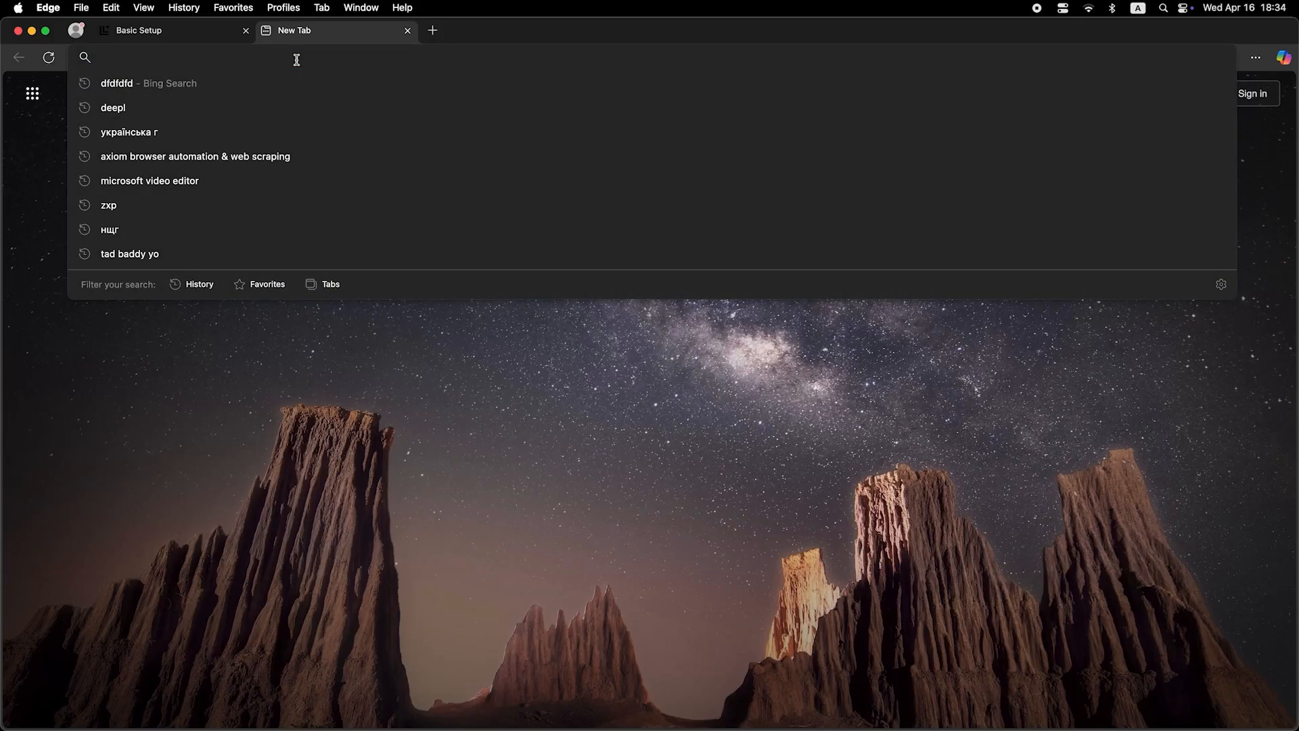
- Enter 'dfdfdfdf' into the new Edge tab's address bar
{"action": "type", "text": "dfdfdfdf"}
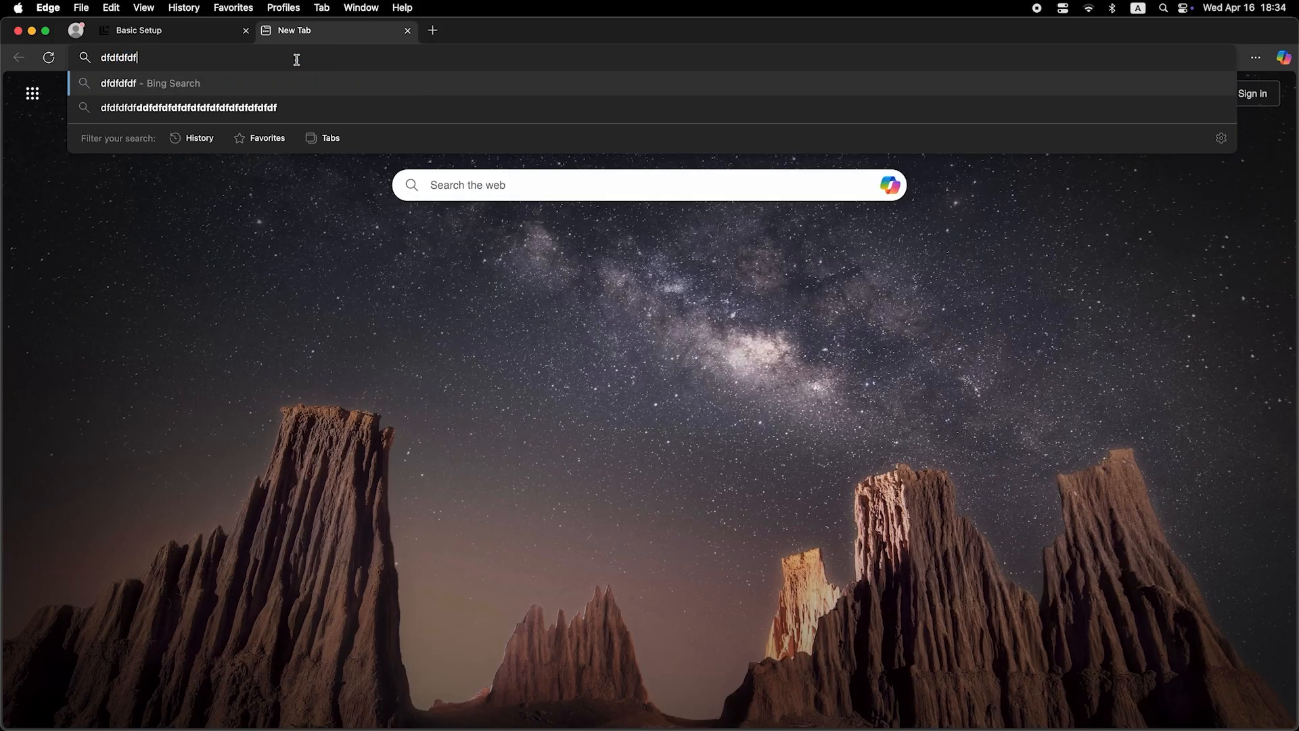